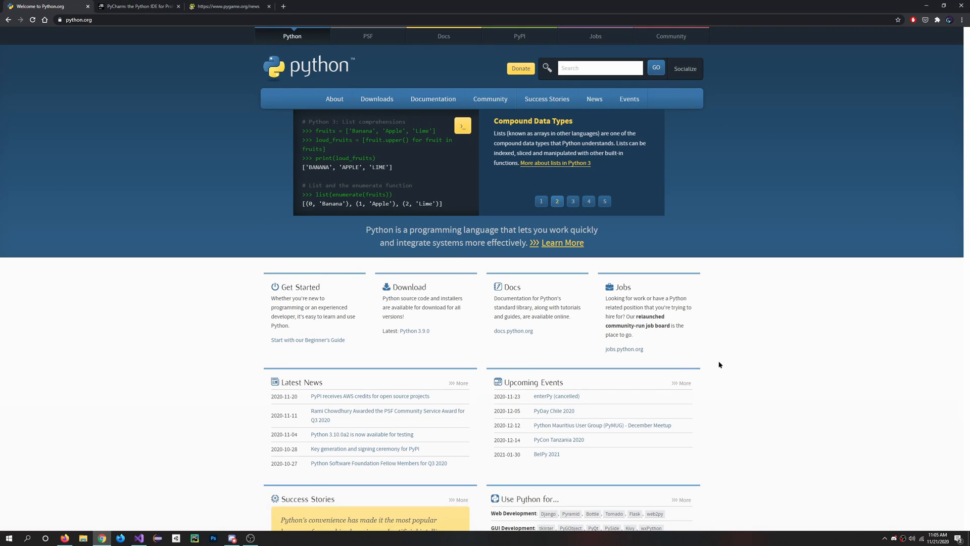
Start downloading the Python 3.9.0 Windows installer from python.org's Downloads menu
left_click(376, 97)
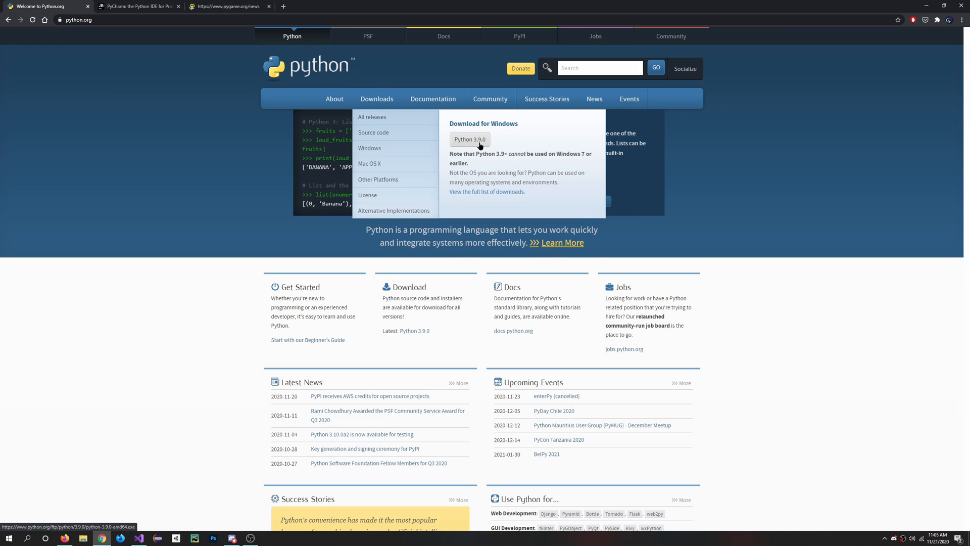
left_click(469, 139)
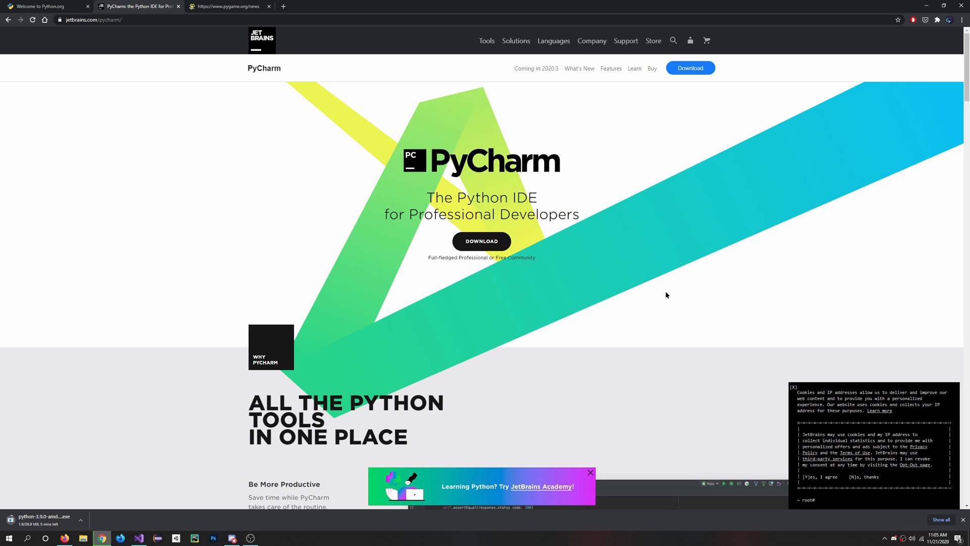
mouse_move(557, 191)
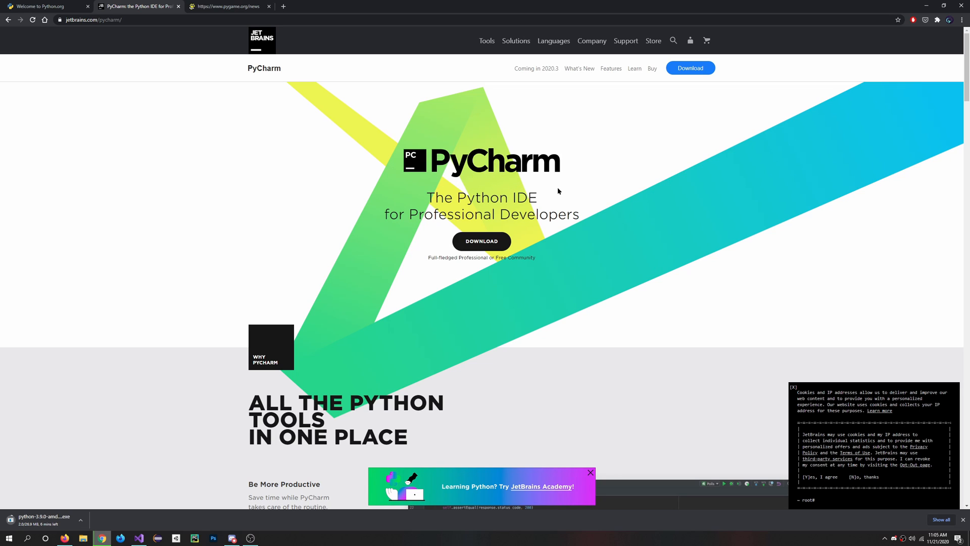
mouse_move(272, 67)
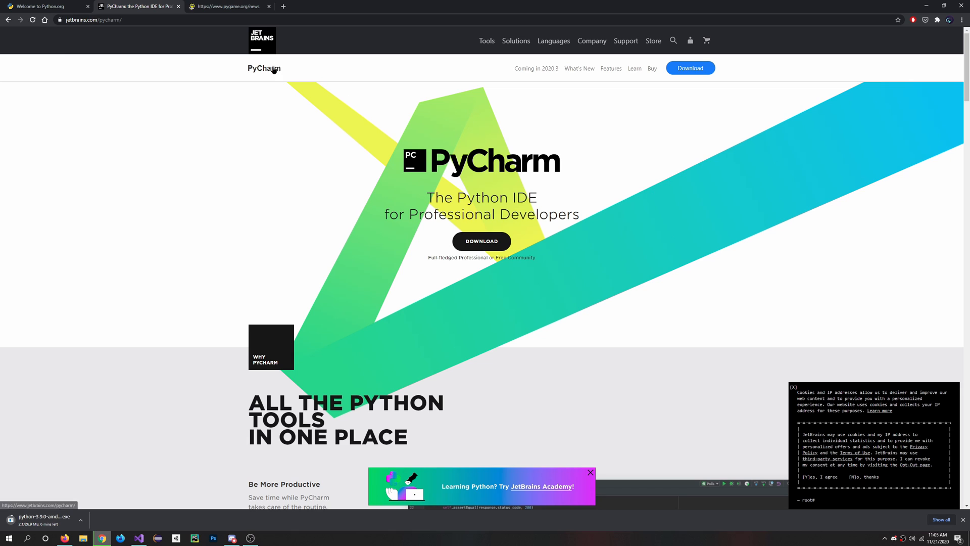
Switch from the PyCharm page to the pygame.org tab and back toward PyCharm
left_click(229, 6)
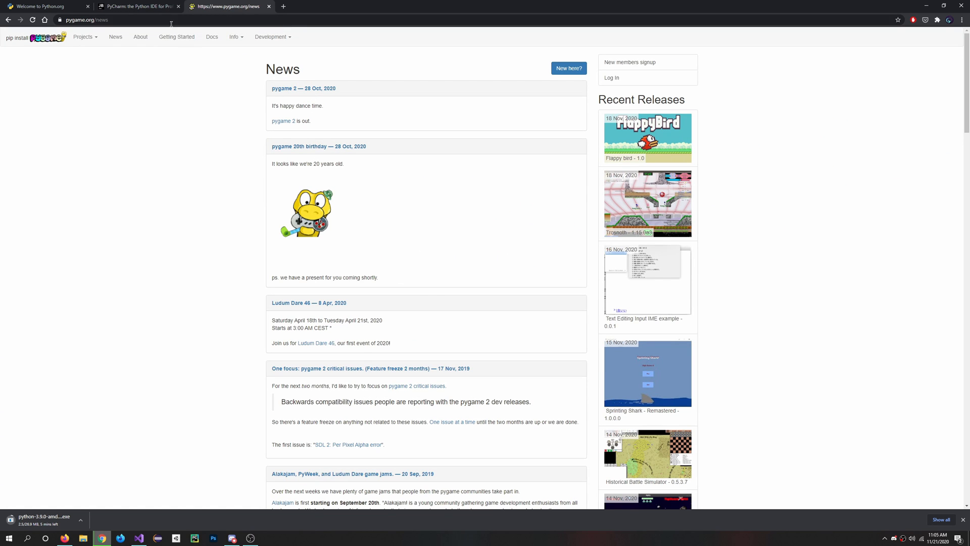
left_click(138, 6)
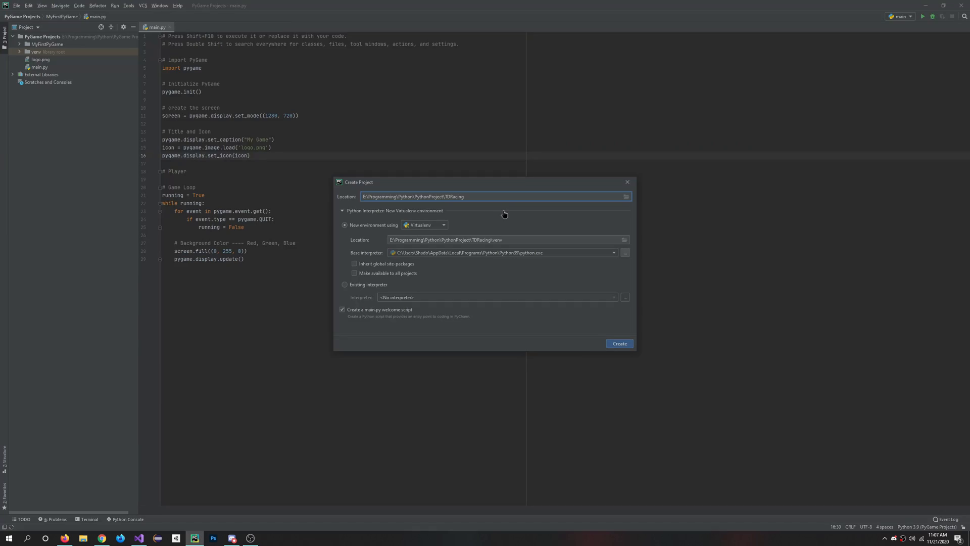
Create the TDRacing project with a new Virtualenv on Python 3.9
left_click(447, 196)
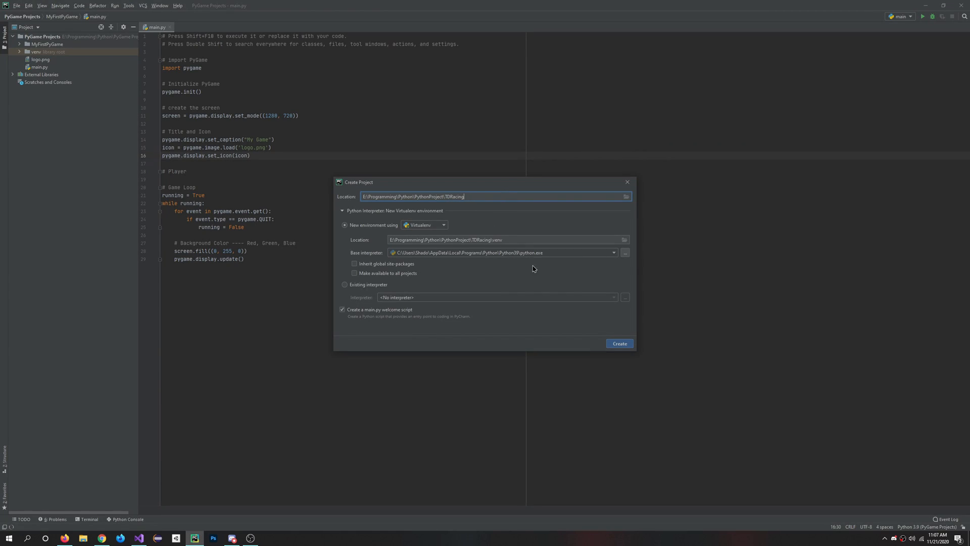
left_click(619, 344)
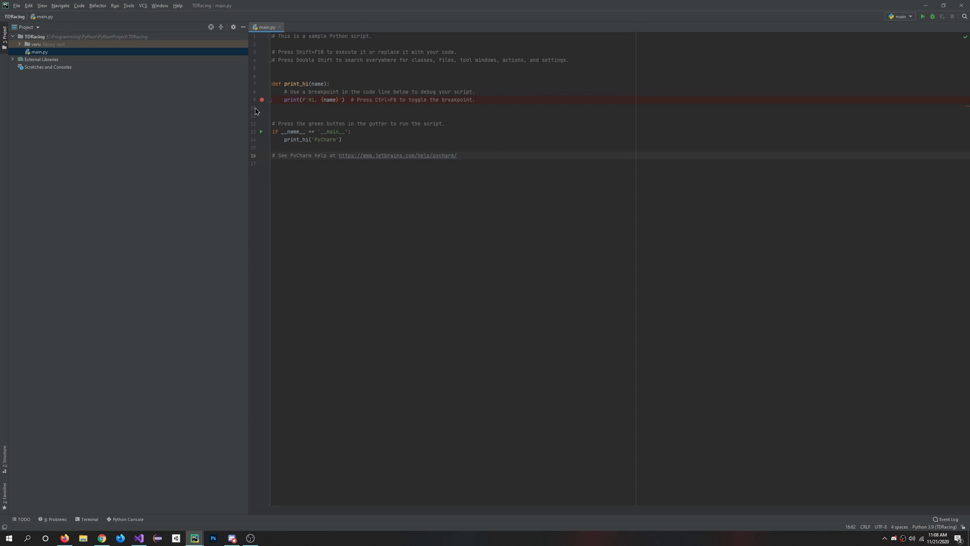
Install the pygame package into the TDRacing interpreter via Settings > Python Interpreter
left_click(16, 6)
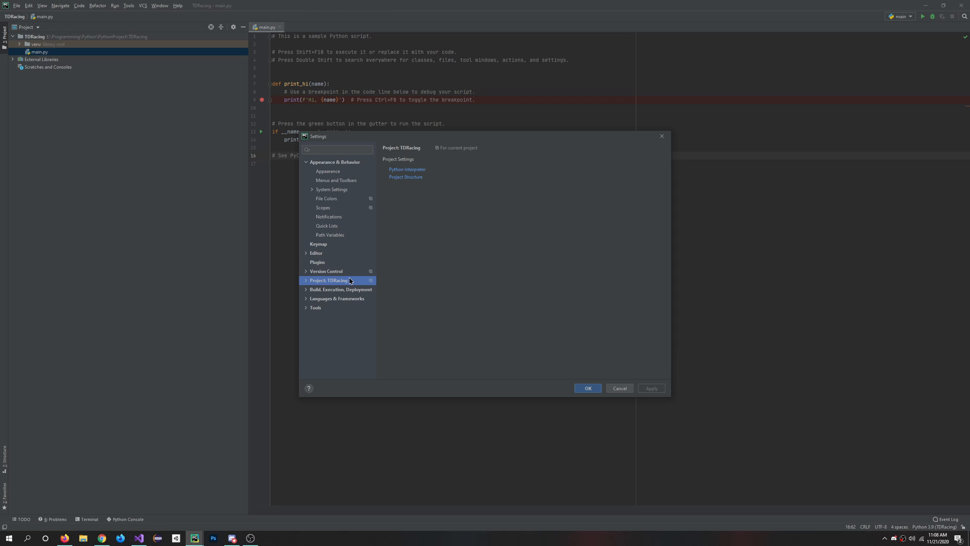
mouse_move(317, 286)
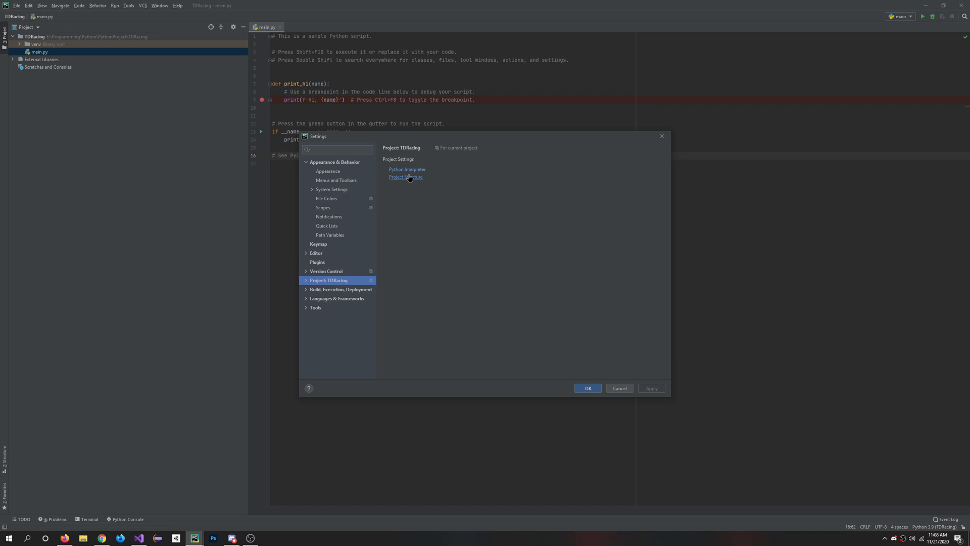
left_click(407, 169)
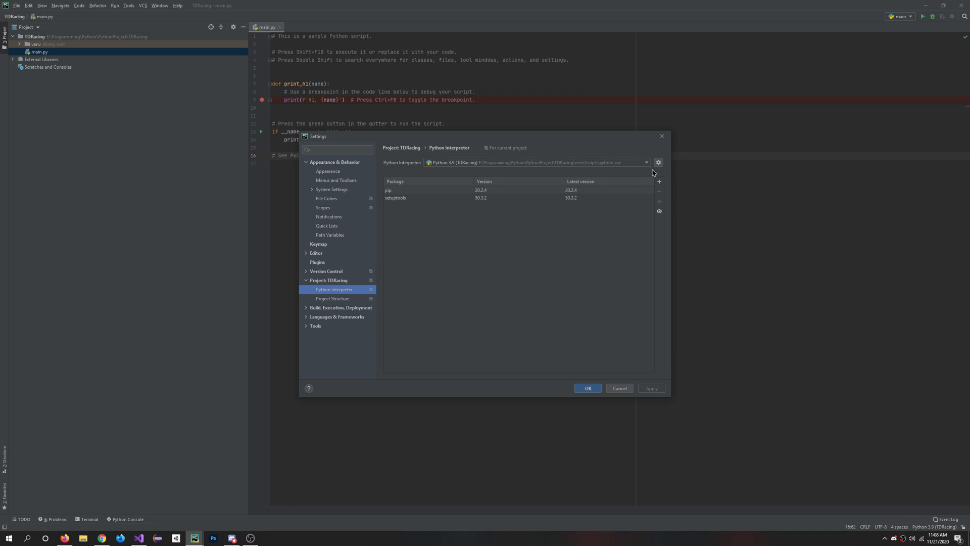
left_click(659, 181)
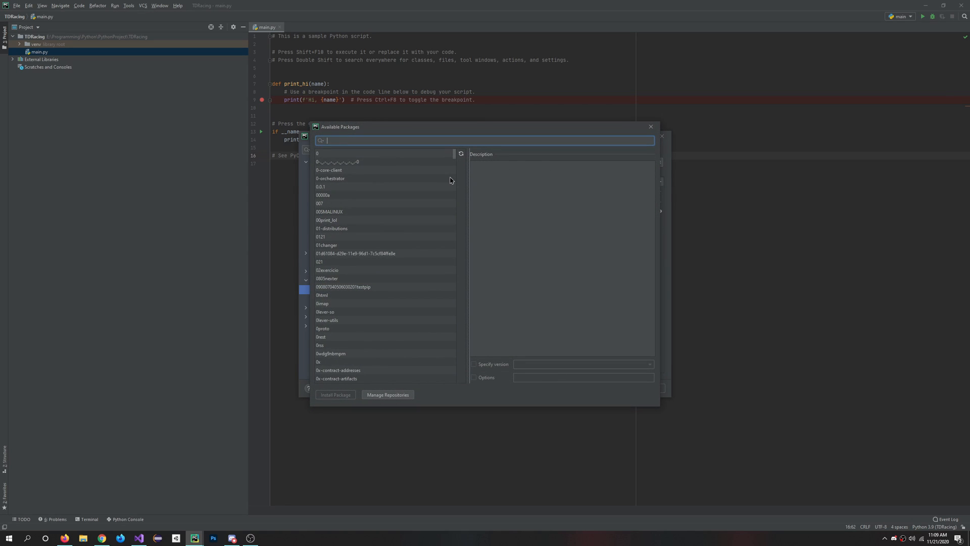
type("p")
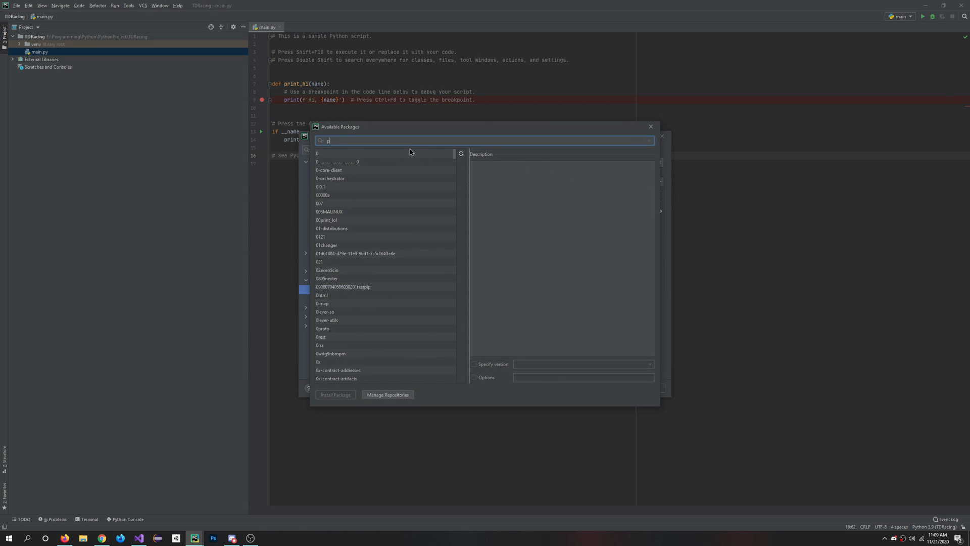
type("ygame")
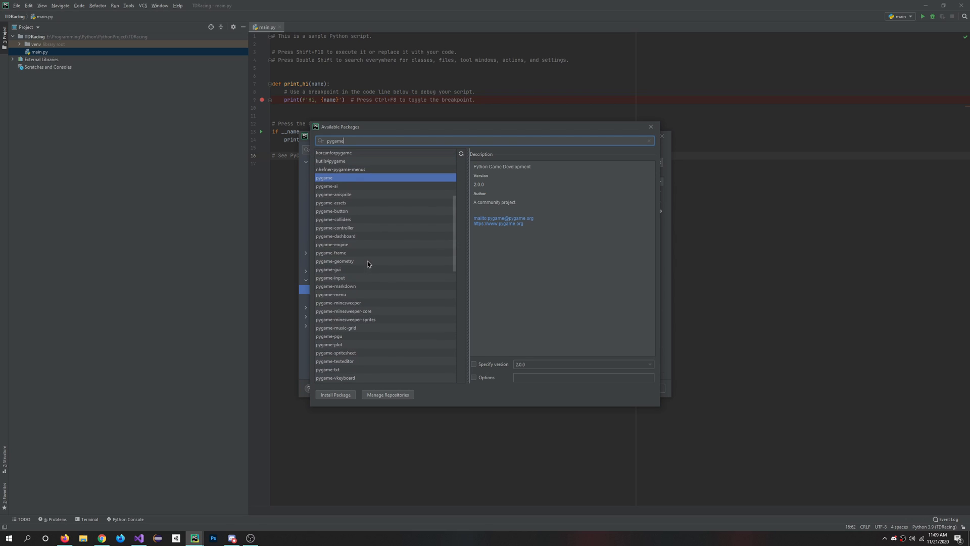
mouse_move(346, 383)
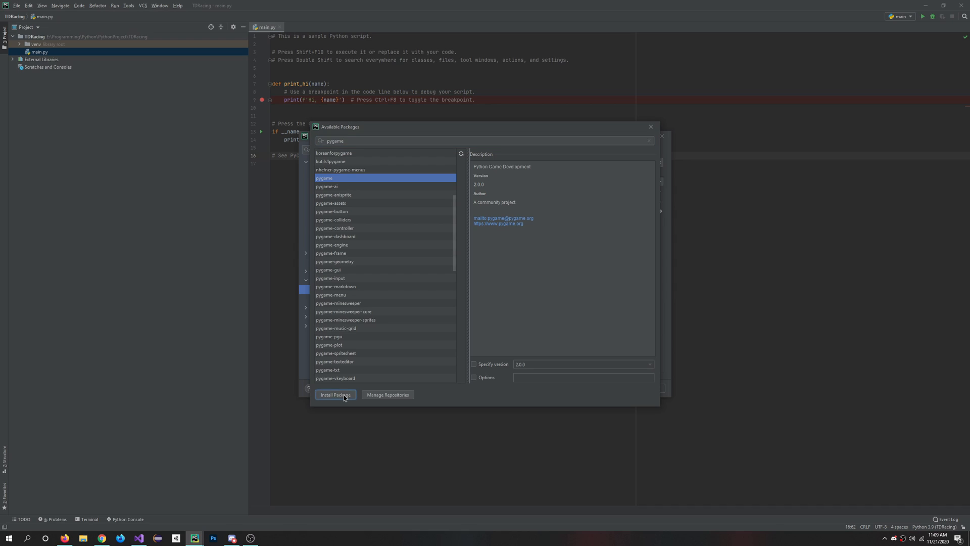
left_click(335, 395)
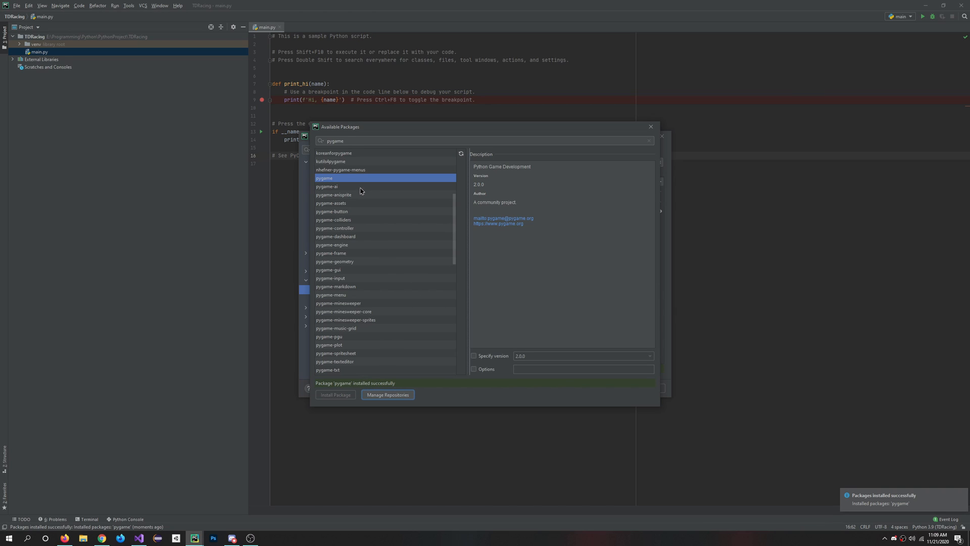
Preview the pygame-button and pygame-input packages, then close the browser and confirm settings
left_click(335, 194)
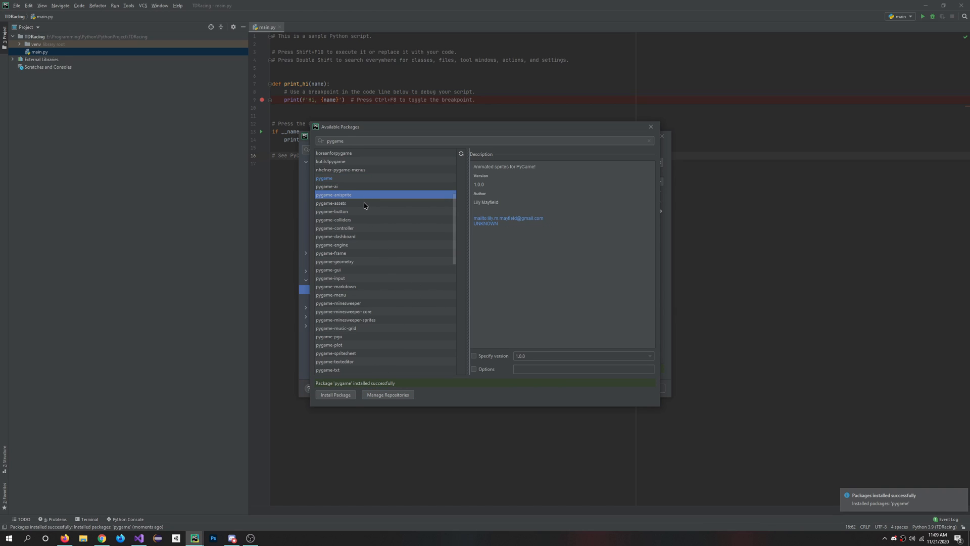
left_click(331, 211)
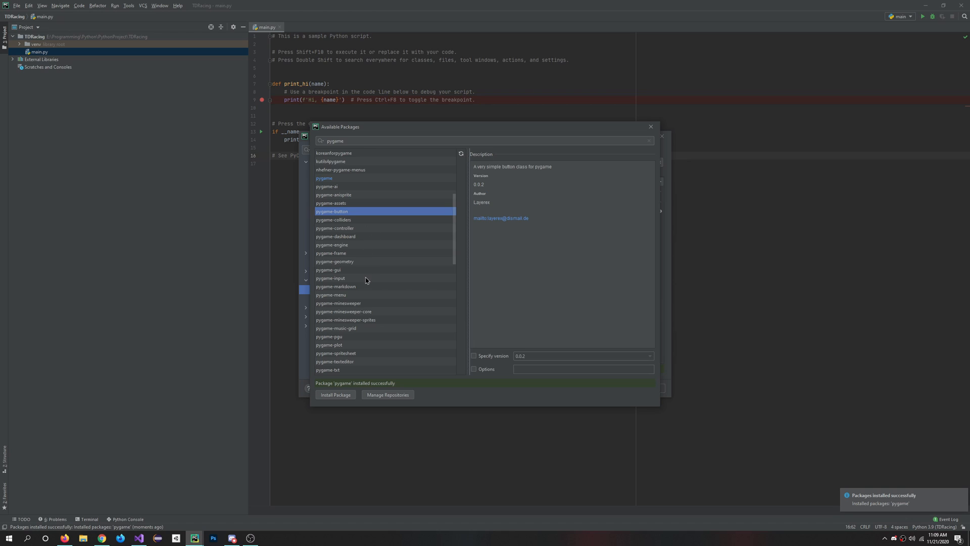
left_click(330, 277)
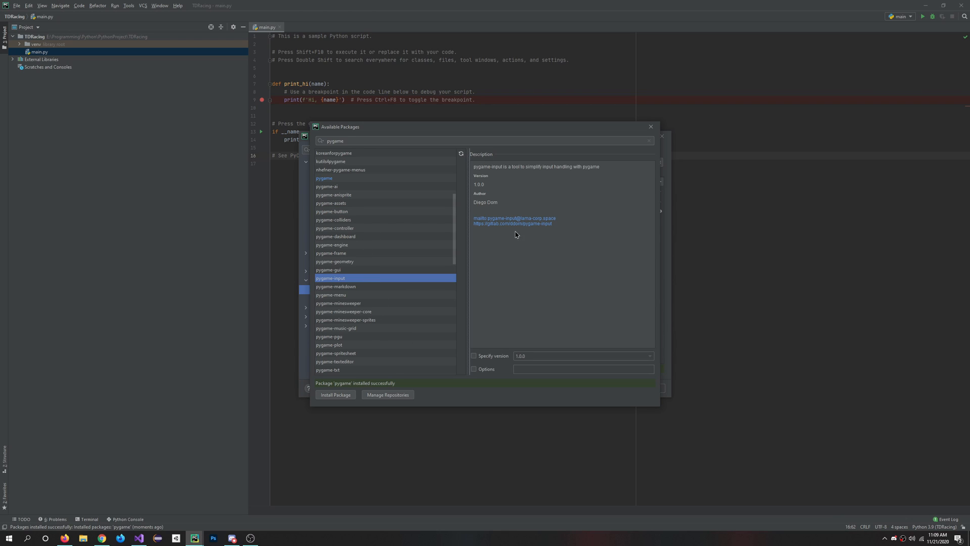
left_click(650, 127)
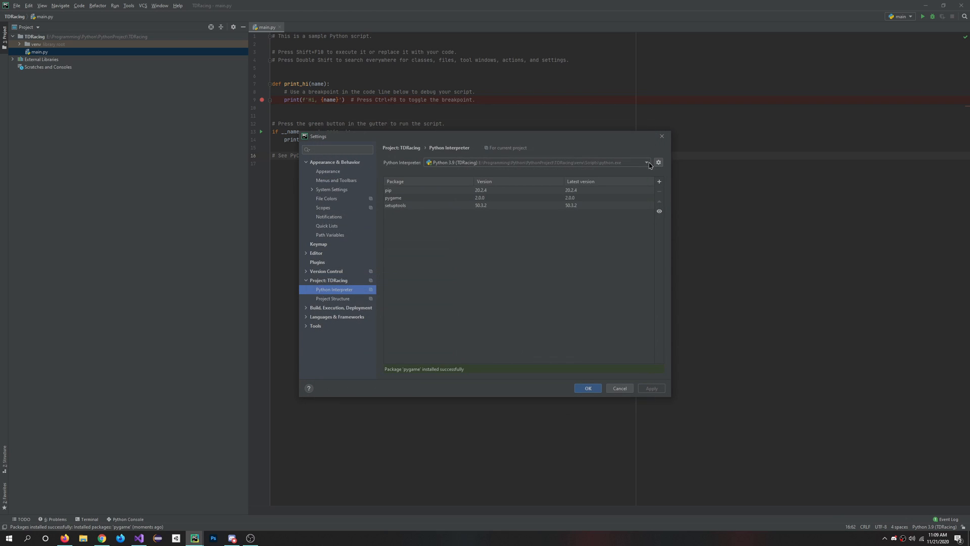
left_click(586, 388)
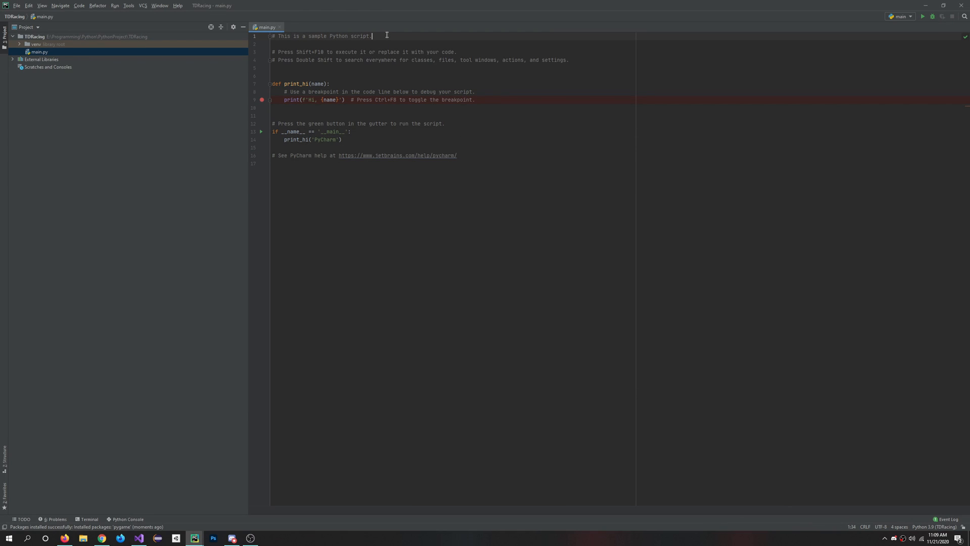
Add blank lines after the first comment in main.py and write import pygame
key("Enter")
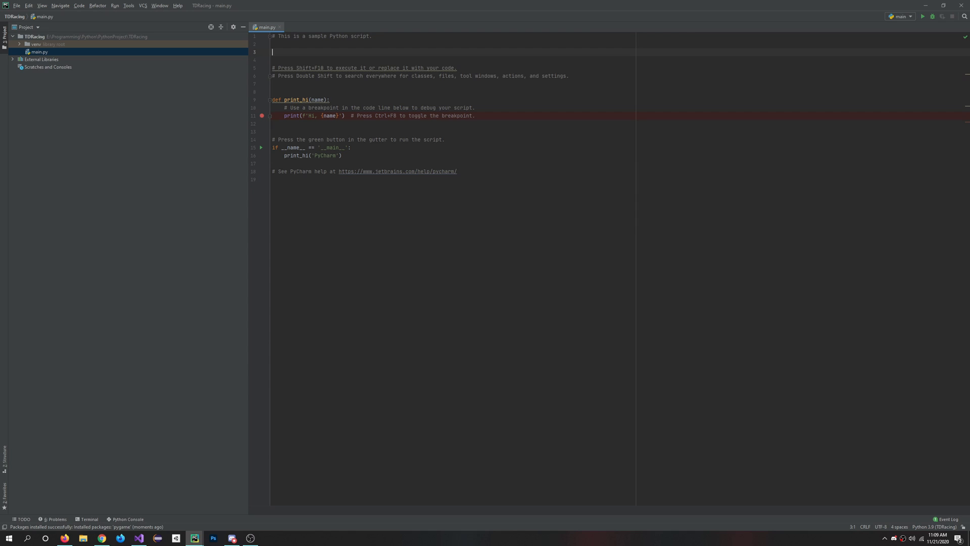
type("import")
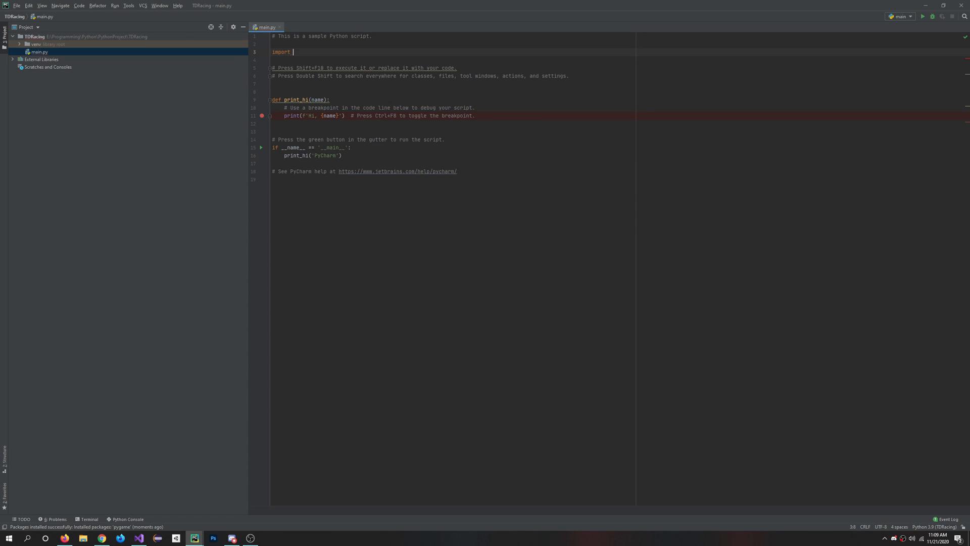
type("pygame")
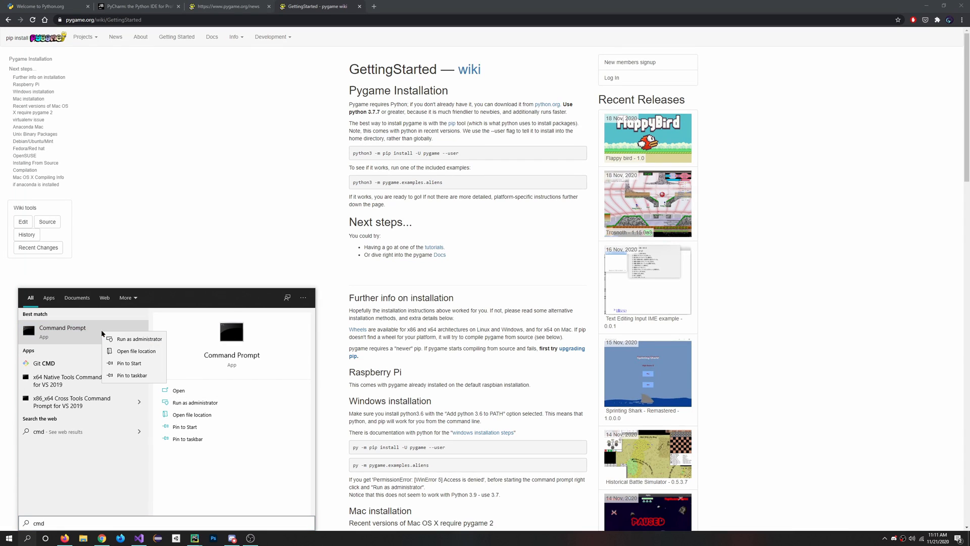
In an admin Command Prompt run py -m pip install -U pygame --user and the aliens example, then return to PyCharm
left_click(138, 339)
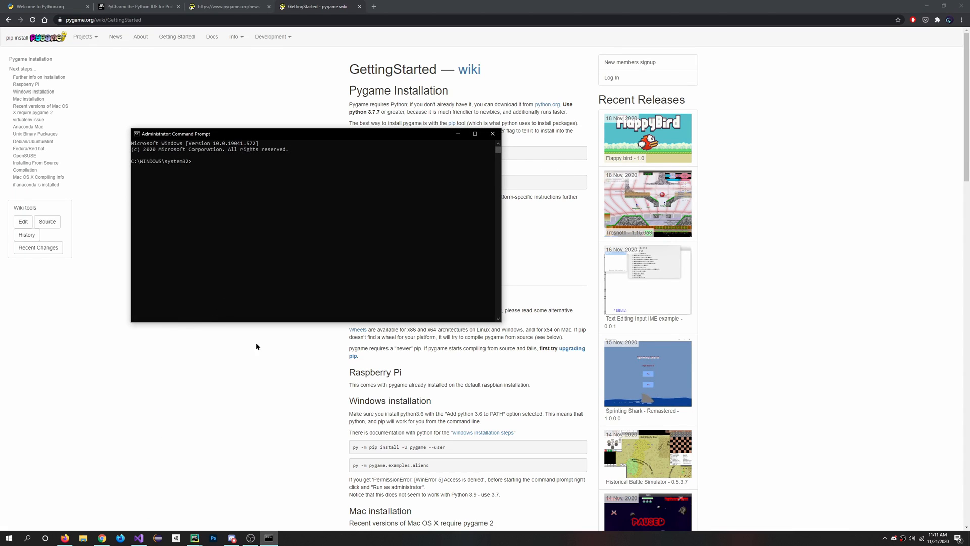
mouse_move(295, 304)
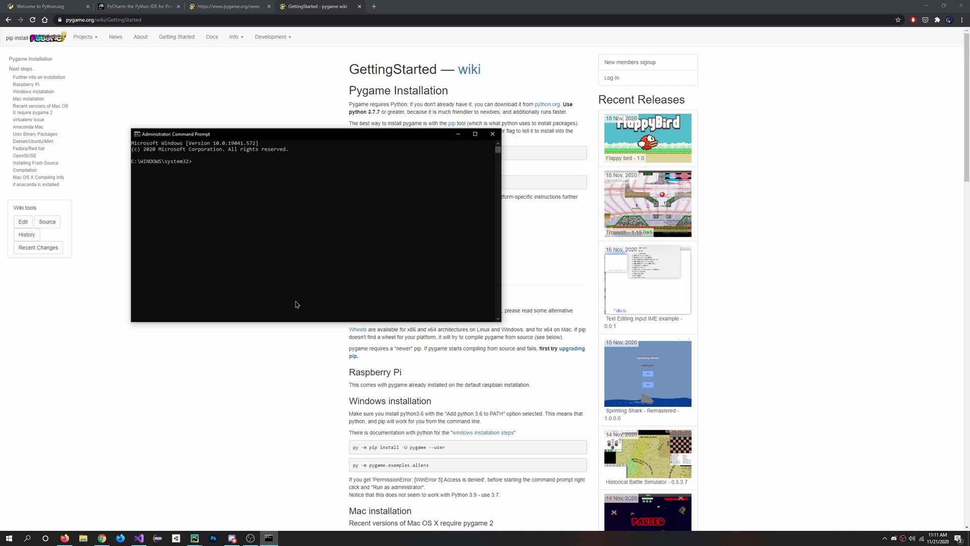
type("py -m")
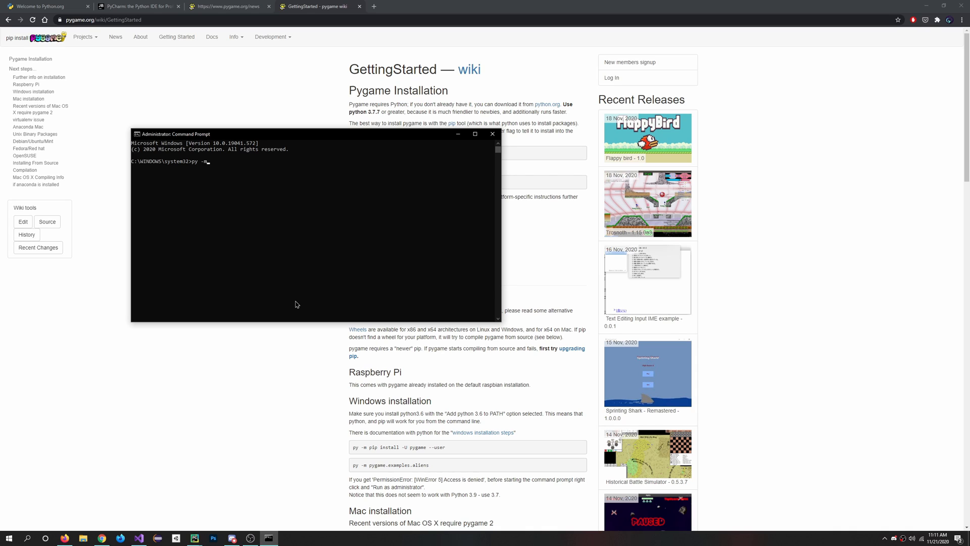
type("pip install -U")
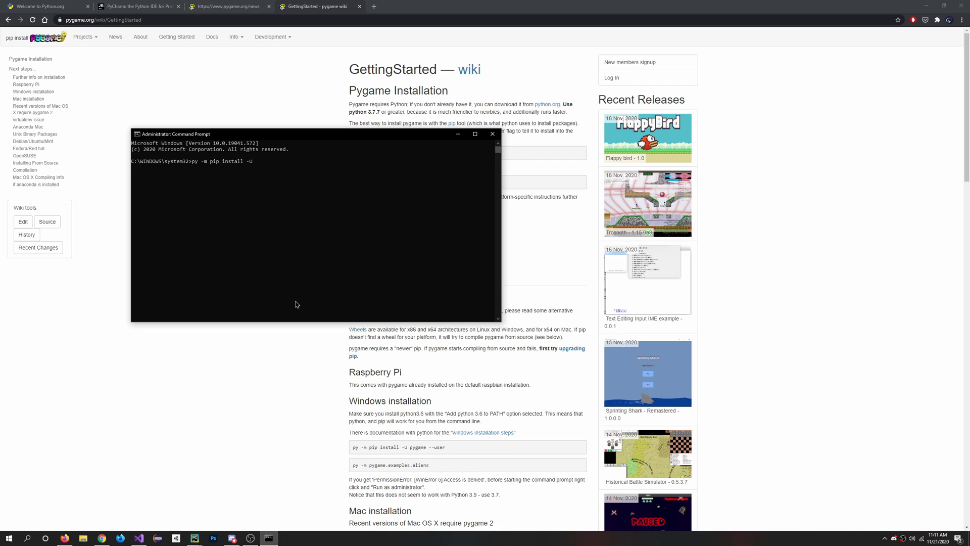
type("pygame --")
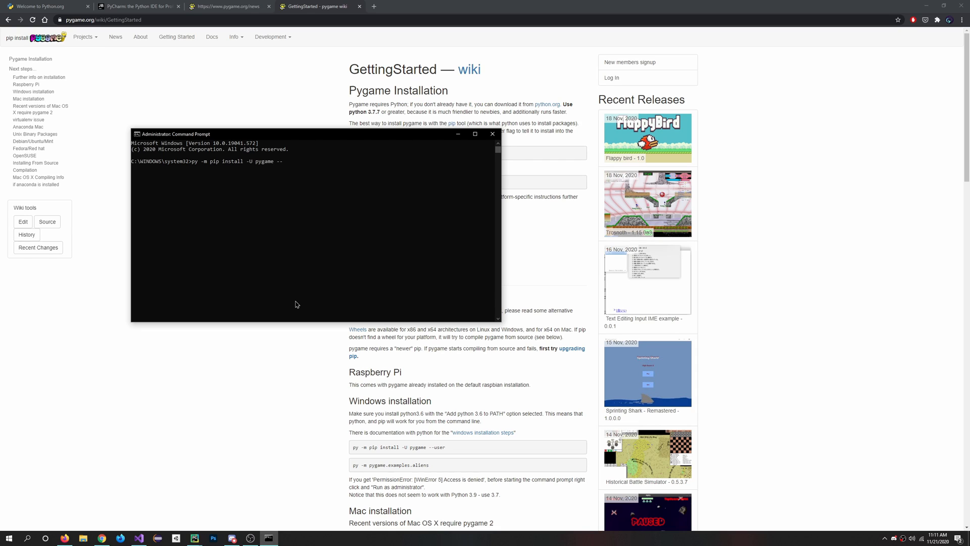
type("user")
type("py -m pygame.examples.")
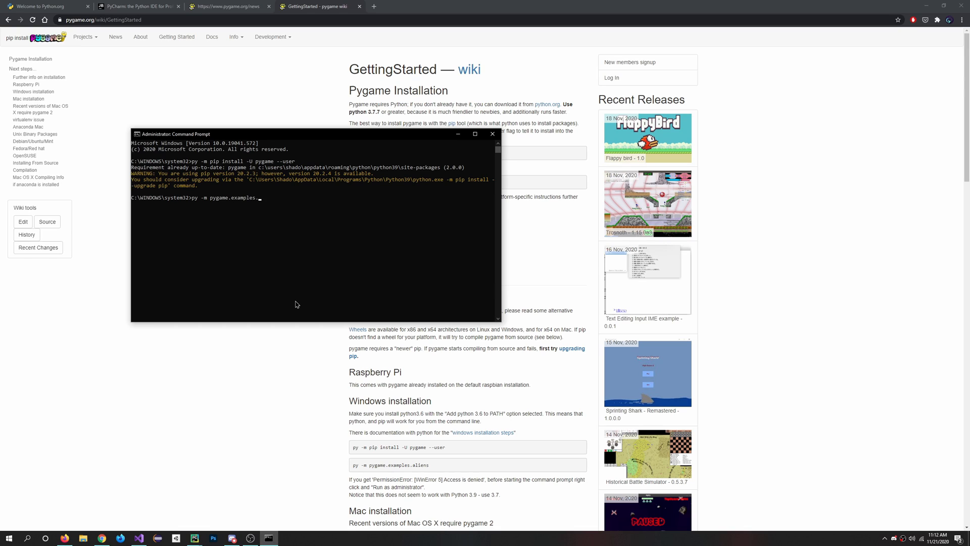
type("aliens")
key("enter")
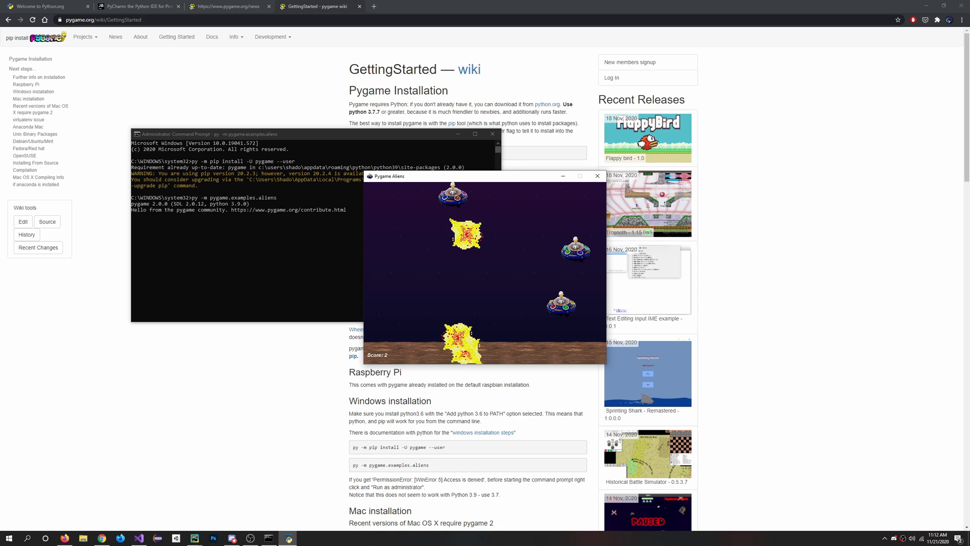
left_click(596, 176)
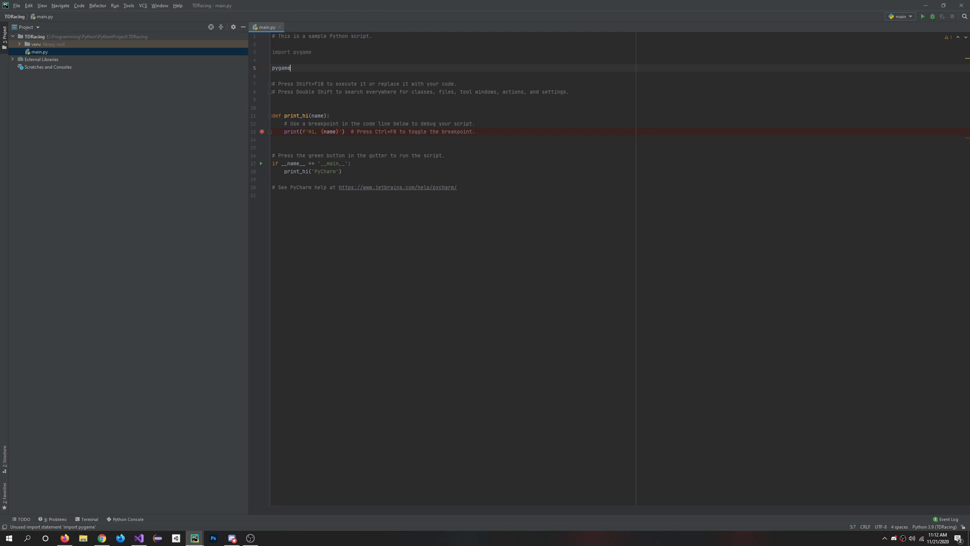
Add pygame.init() on the line under import pygame
type(".init()")
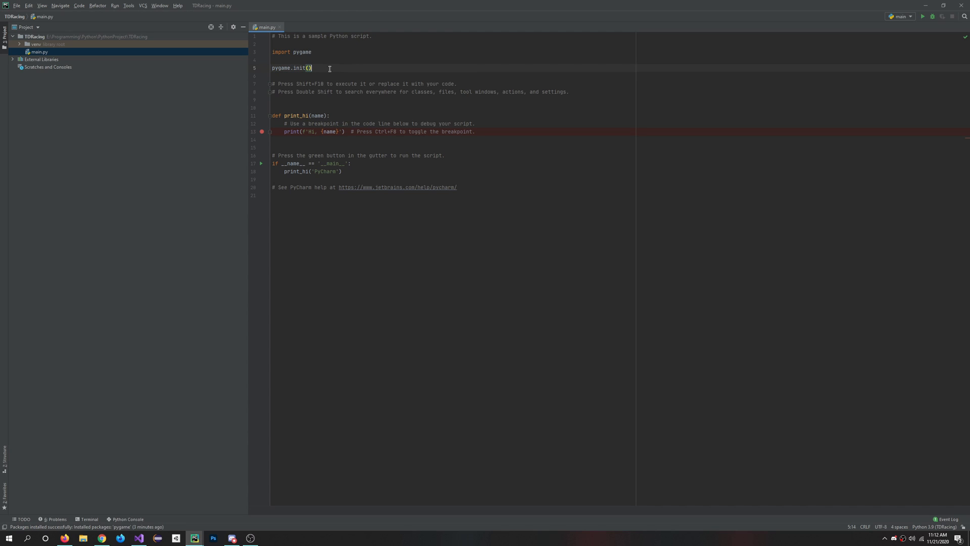
mouse_move(341, 68)
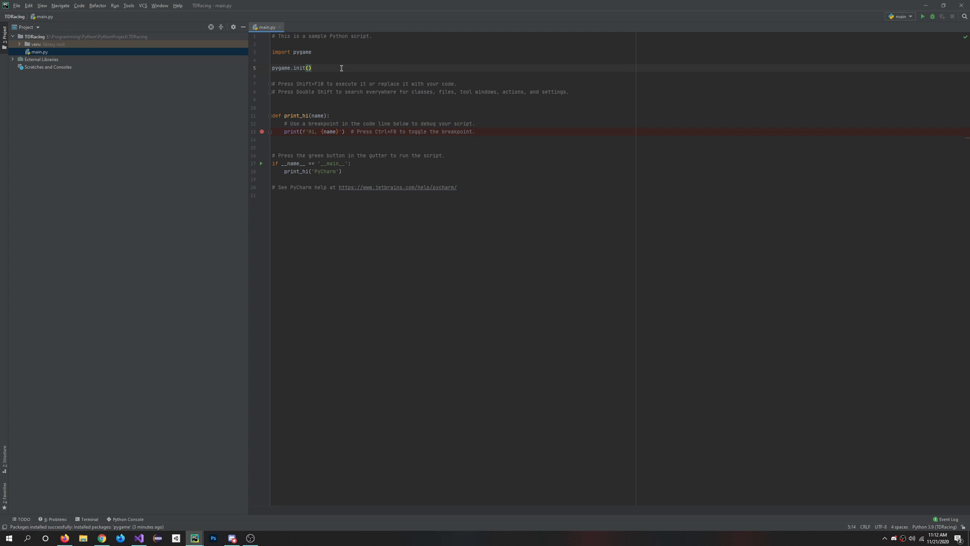
mouse_move(495, 133)
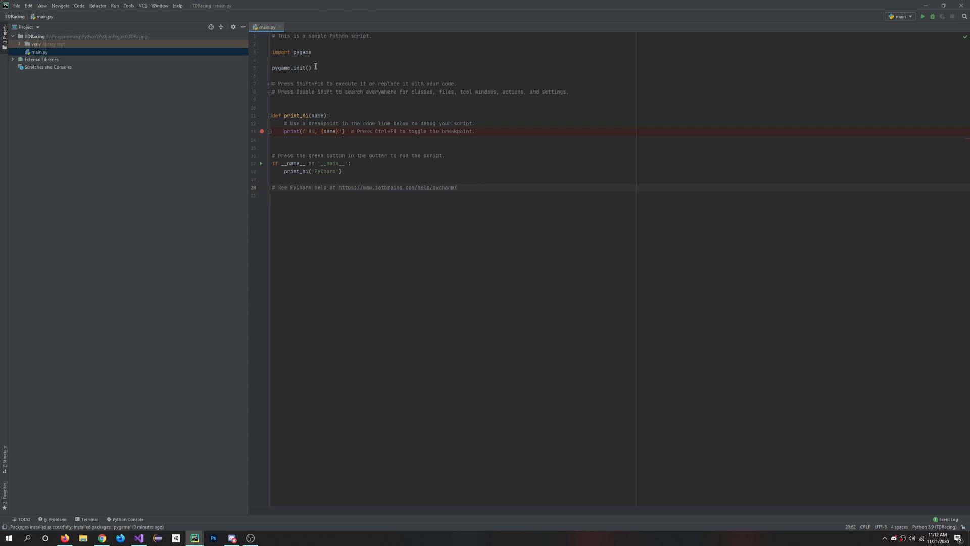
left_click(385, 76)
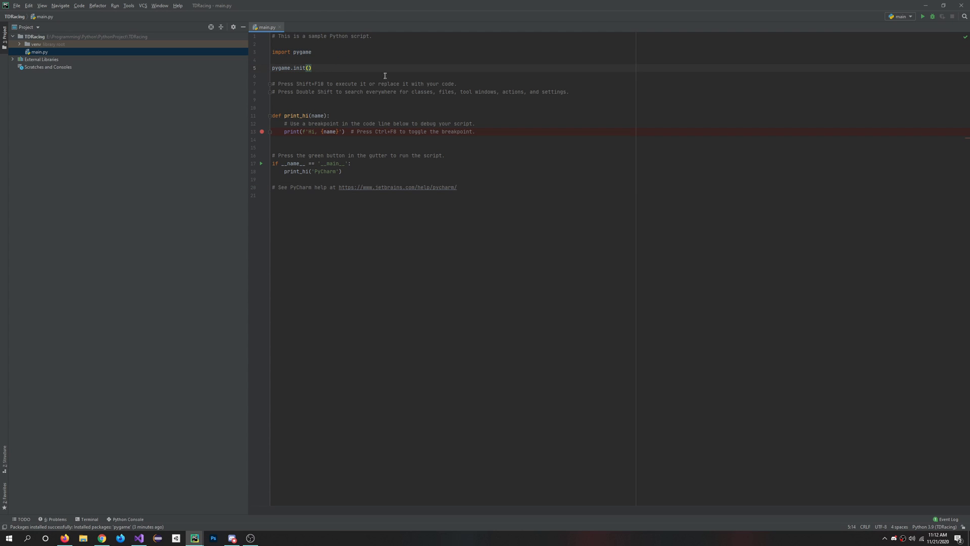
mouse_move(631, 131)
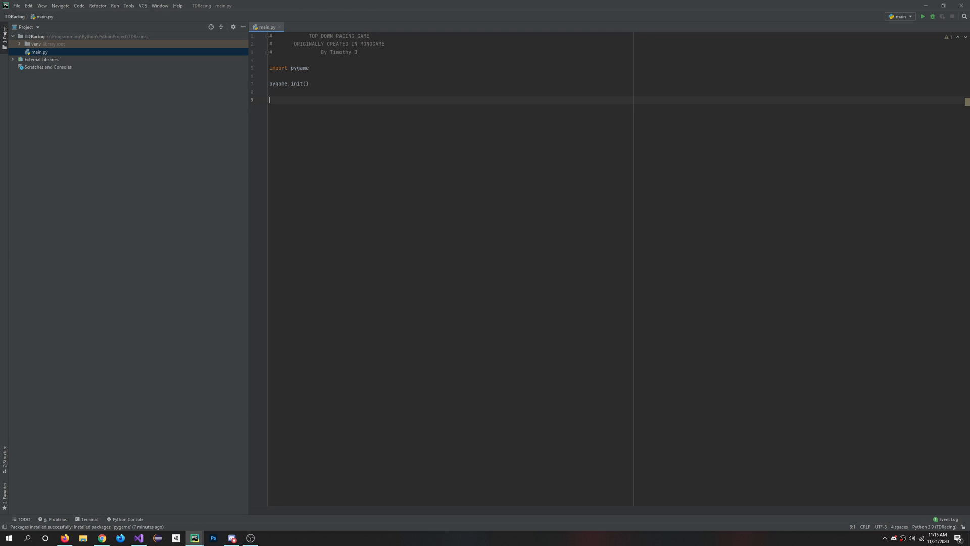
Write screen = pygame.display.set_mode((1280, 720)) to create the game window
type("screen =")
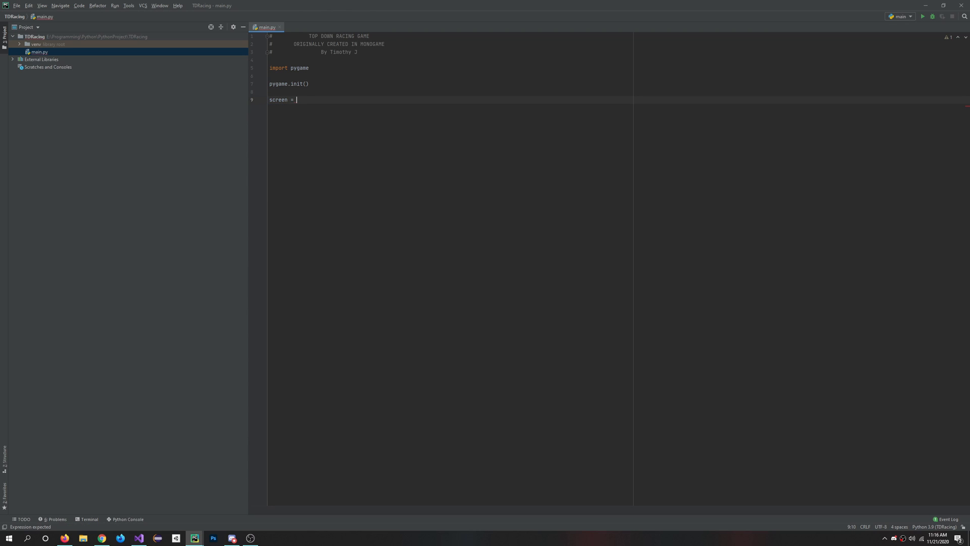
type("pygame.displa")
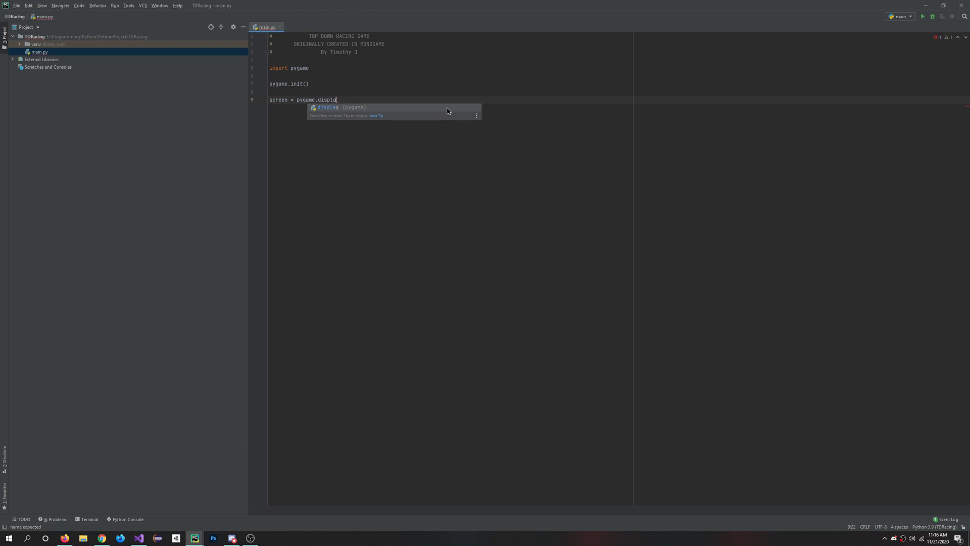
type(".set")
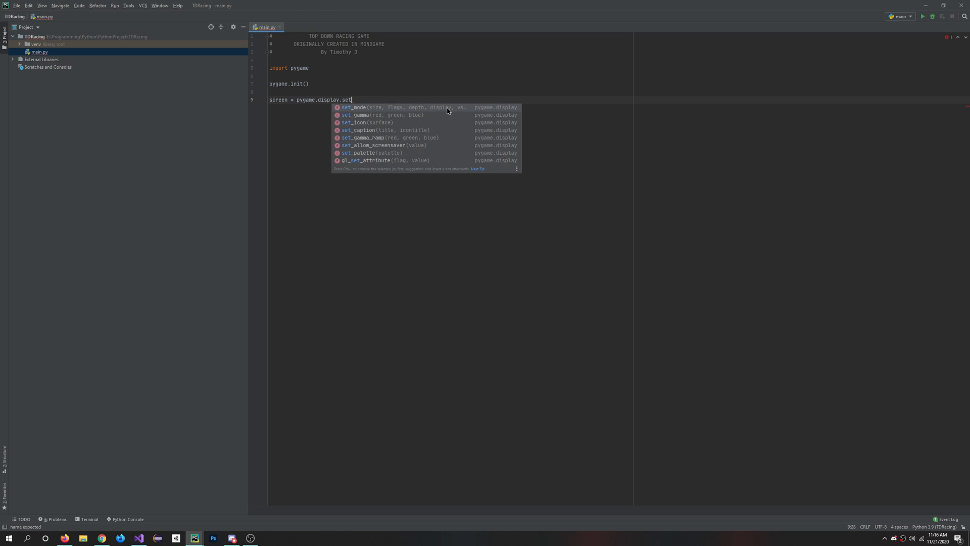
type("_mode((12")
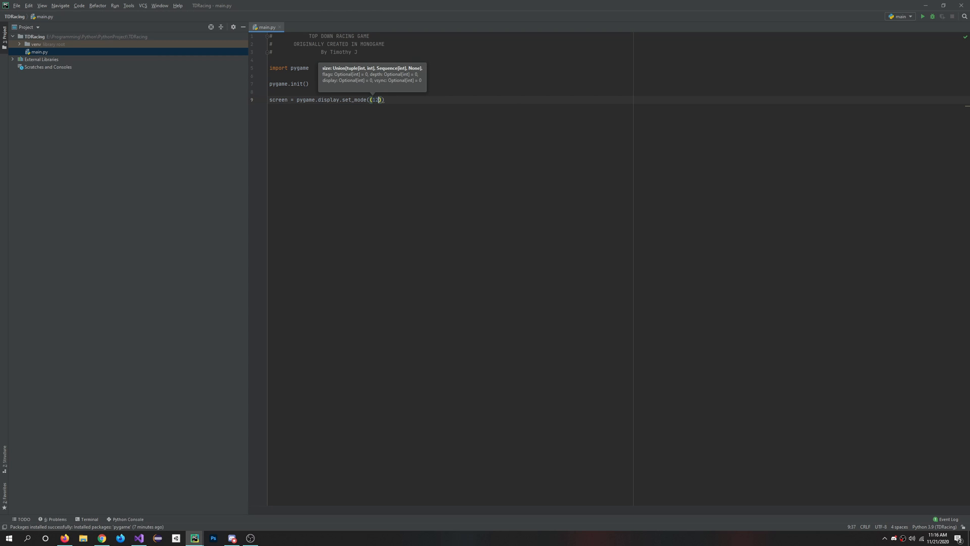
type("1280, 720")
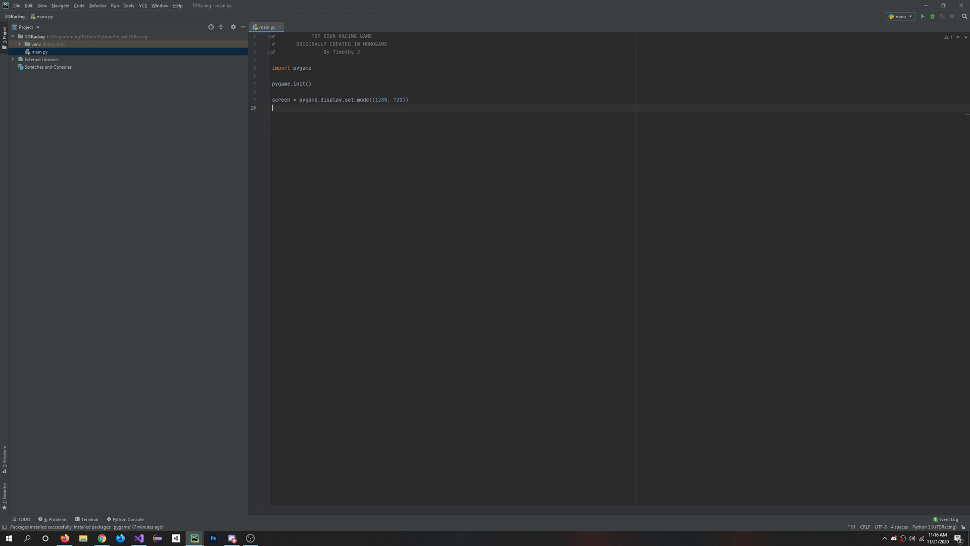
Set the window caption with pygame.display.set_caption("Top Down Racing")
type("pygame.display")
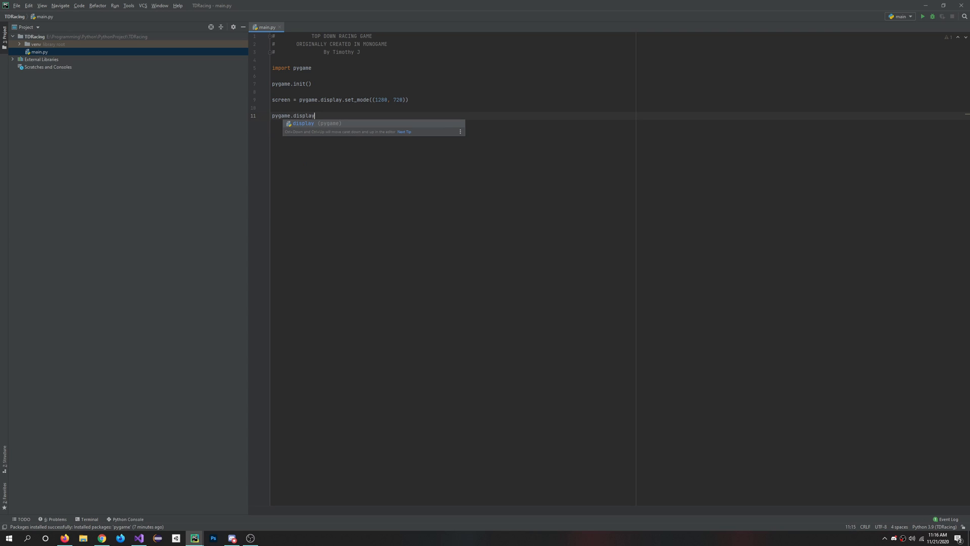
type(".set_caption(")
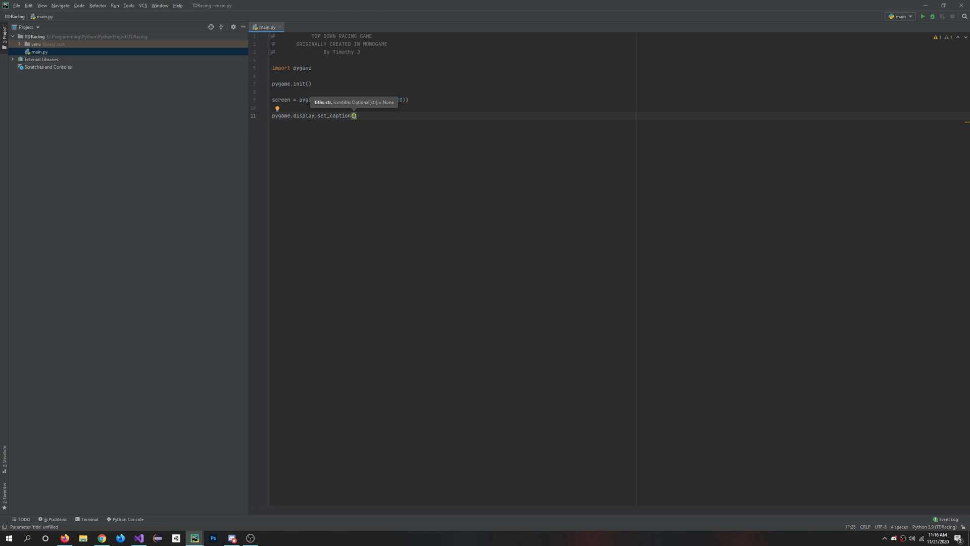
type("\"\"")
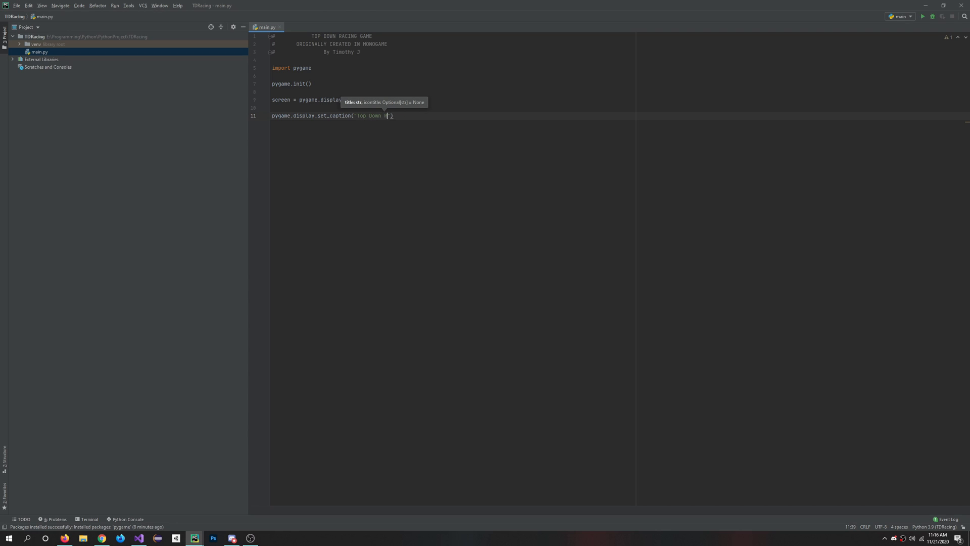
type("acing")
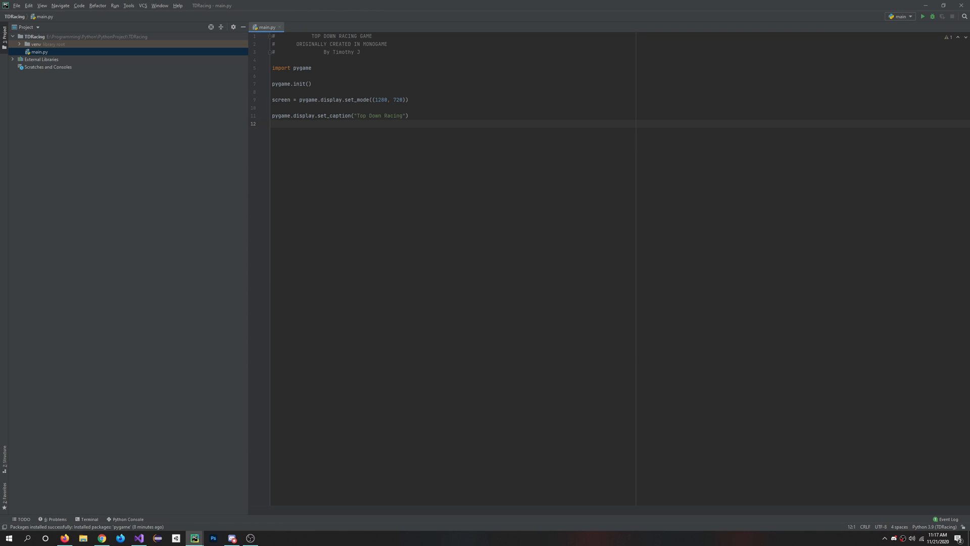
Write icon = pygame.image.load('image.png') to load the window icon
type("icon =")
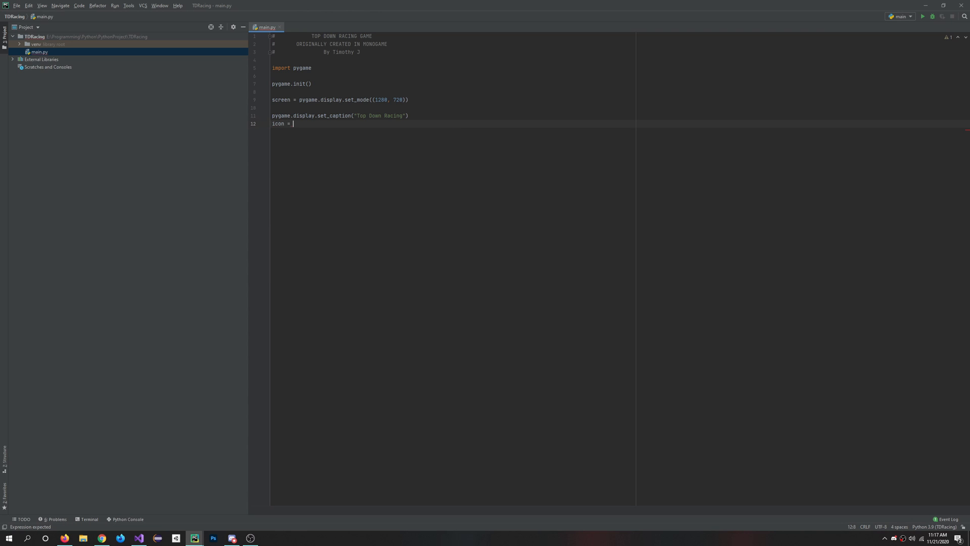
type("pygame.image.")
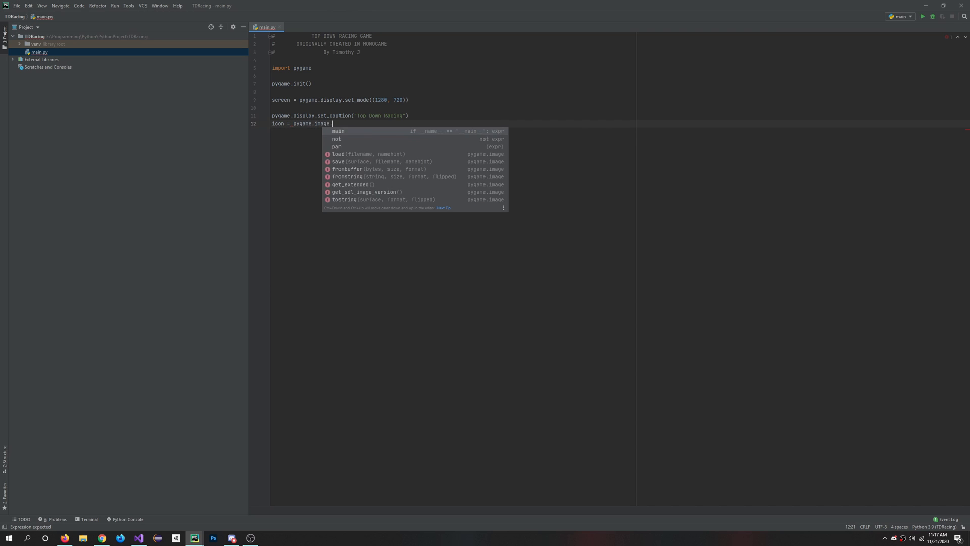
type("load")
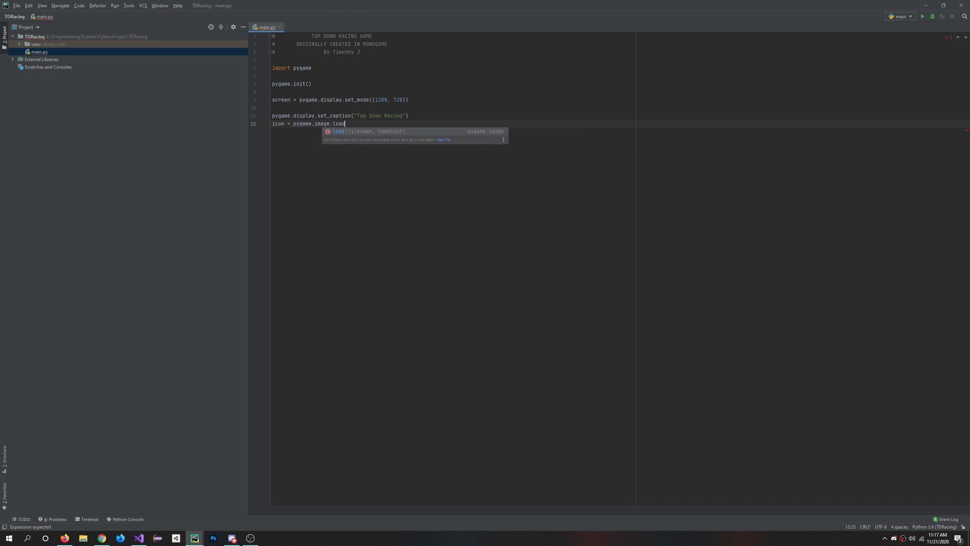
type("('")
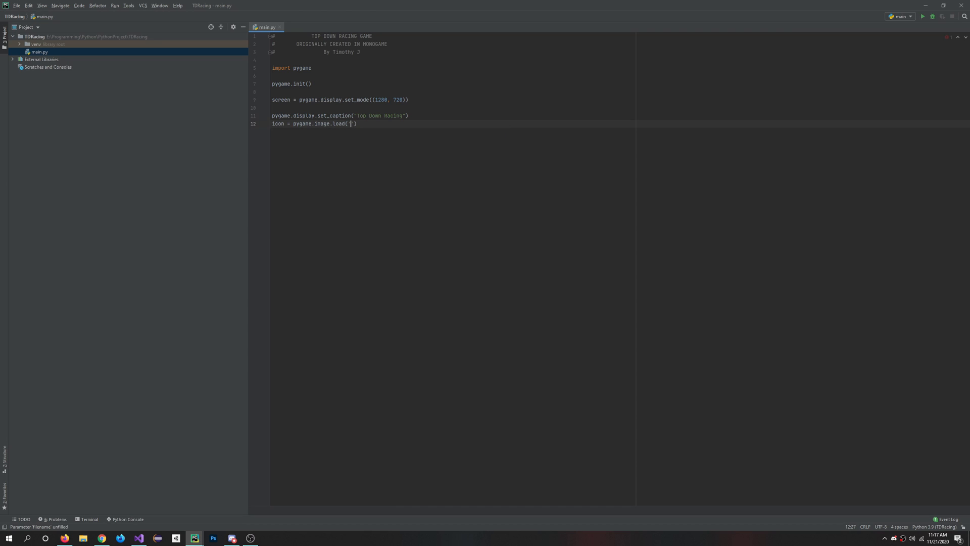
type("image.png")
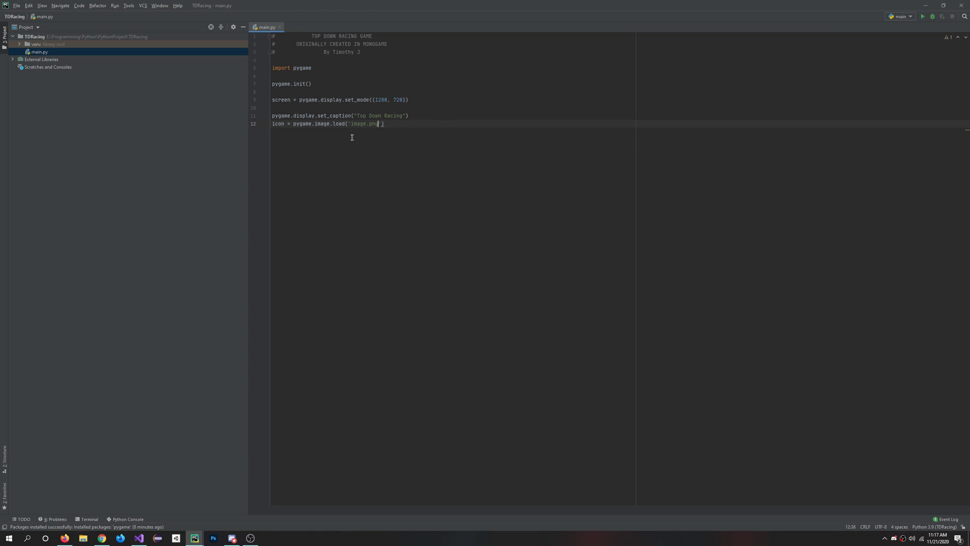
double_click(365, 123)
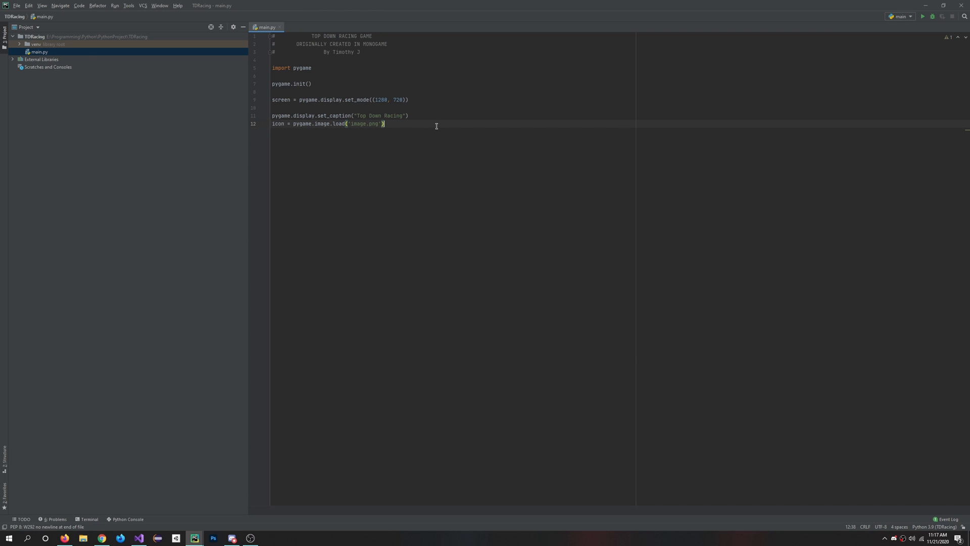
key("enter")
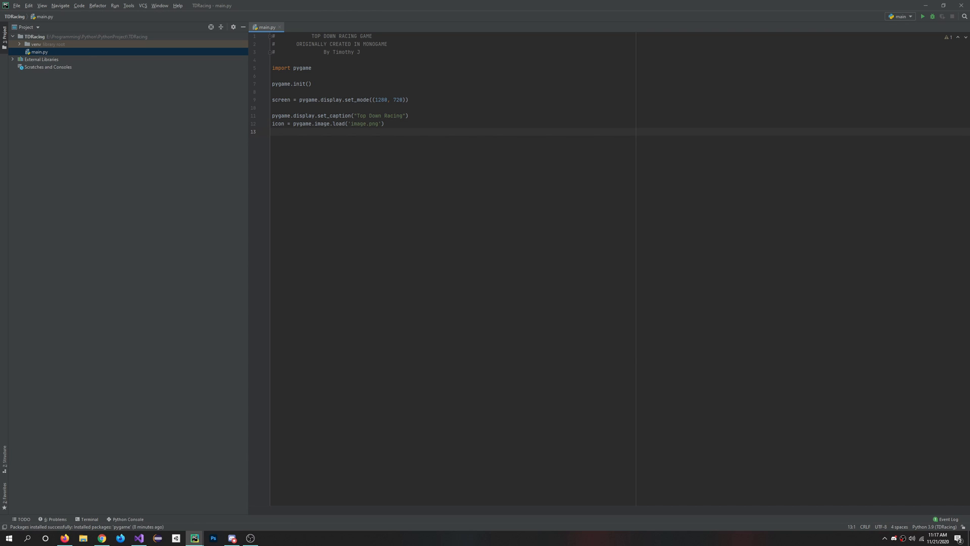
Apply it with pygame.display.set_icon(icon) and begin a # comment line below
type("py")
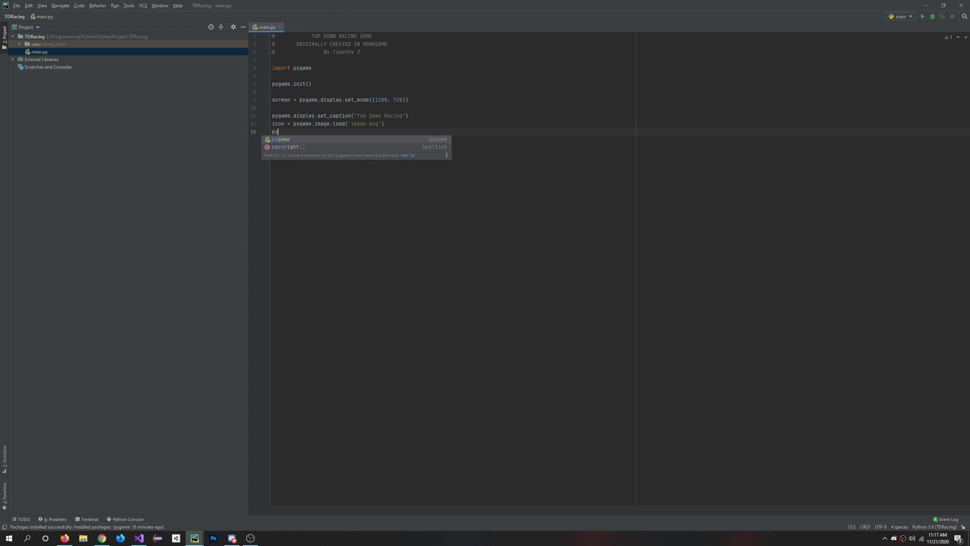
type("game.display")
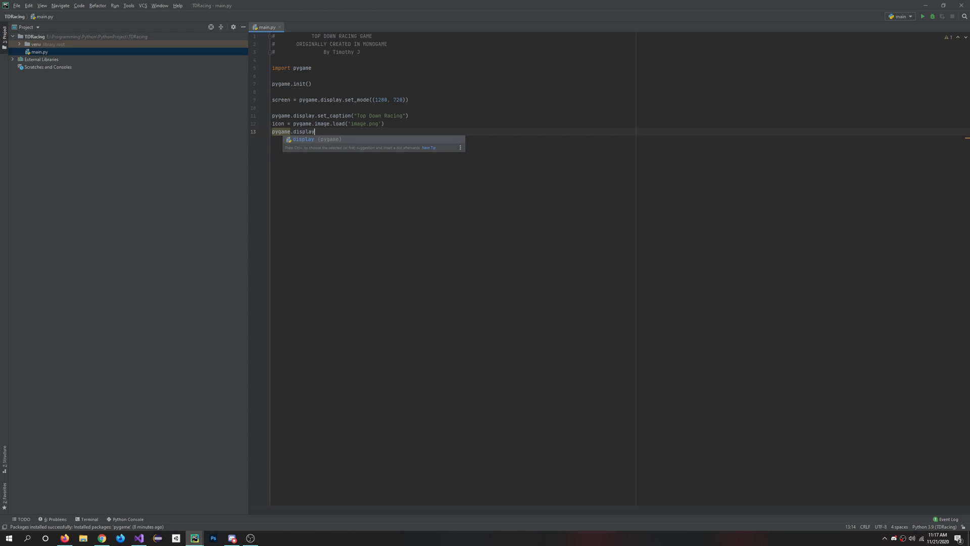
type(".set_icon(icon")
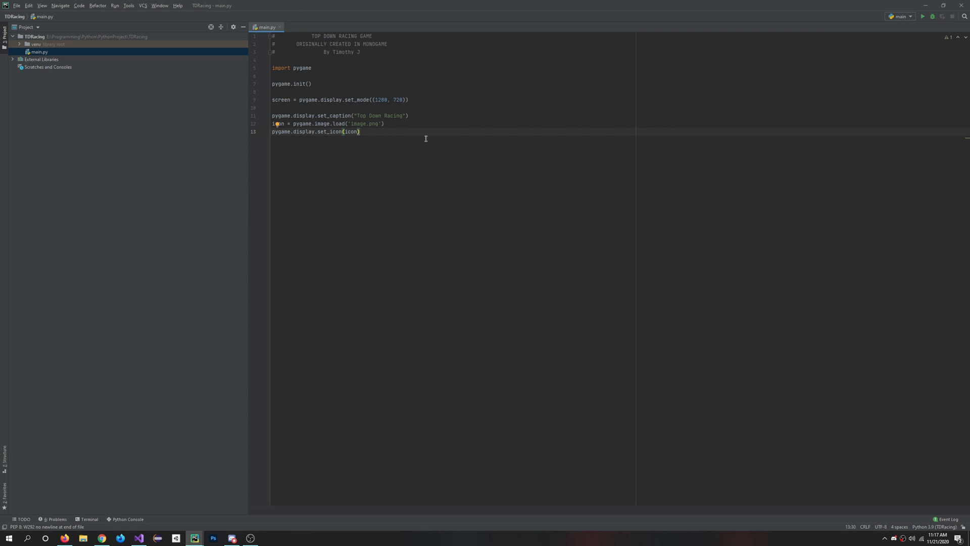
key("enter")
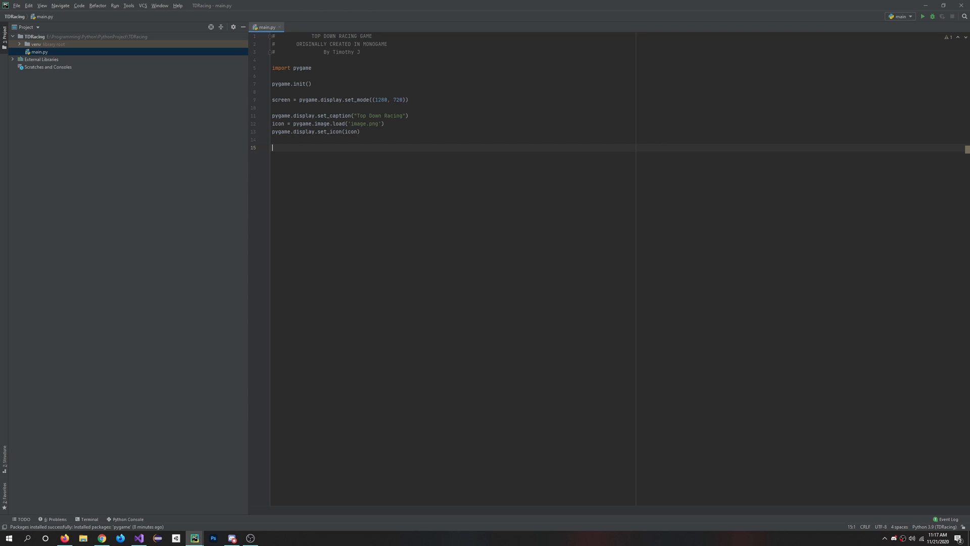
type("#")
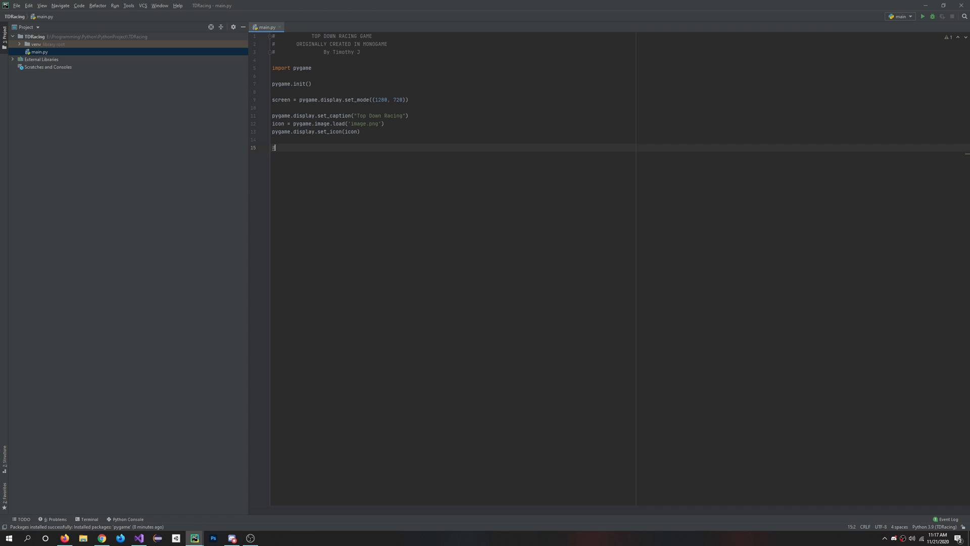
Write the # Game Loop comment, running = True and while running:
type("# Game Loop")
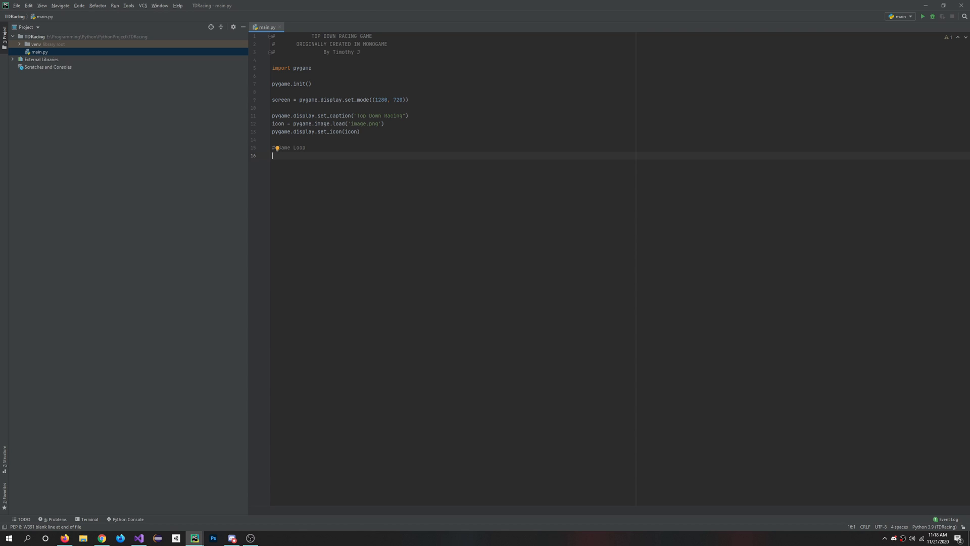
type("running = True")
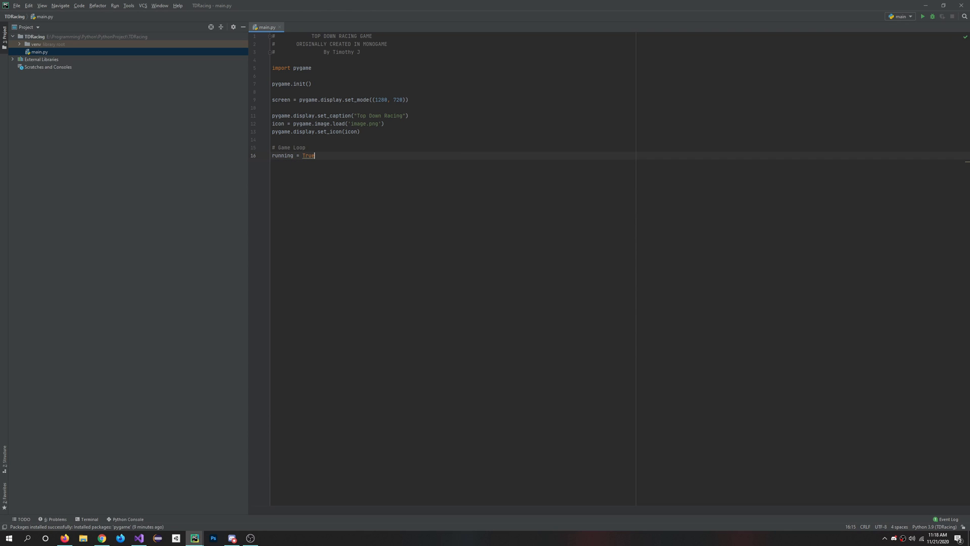
type("while running")
type("for ever")
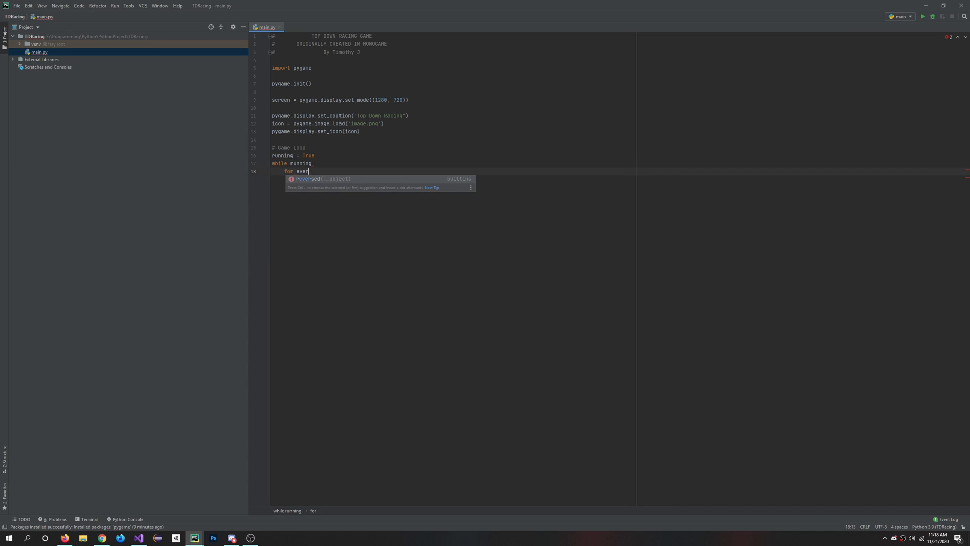
Add the for event in pygame.event.get(): loop setting running = False on pygame.QUIT
type("t in pygame")
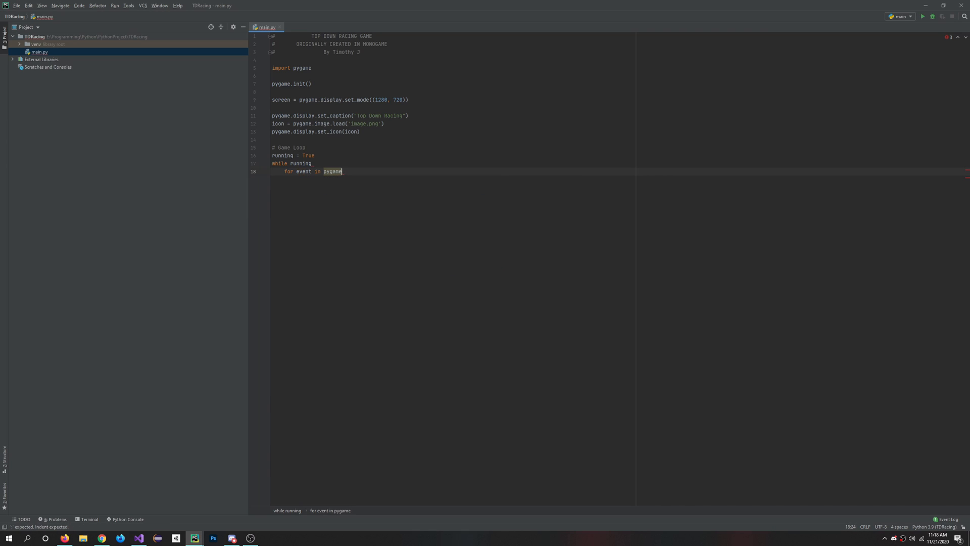
type(".event.get(")
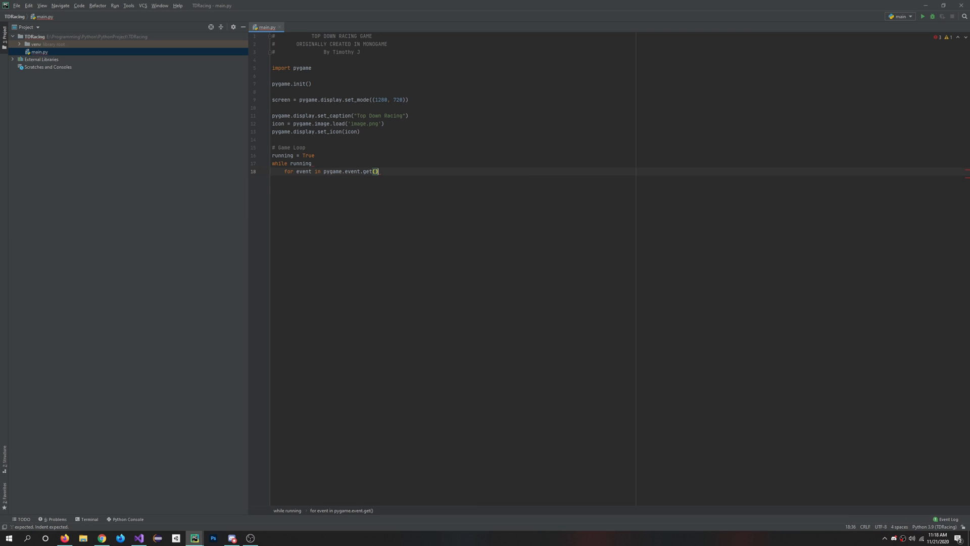
key("enter")
type("if event ")
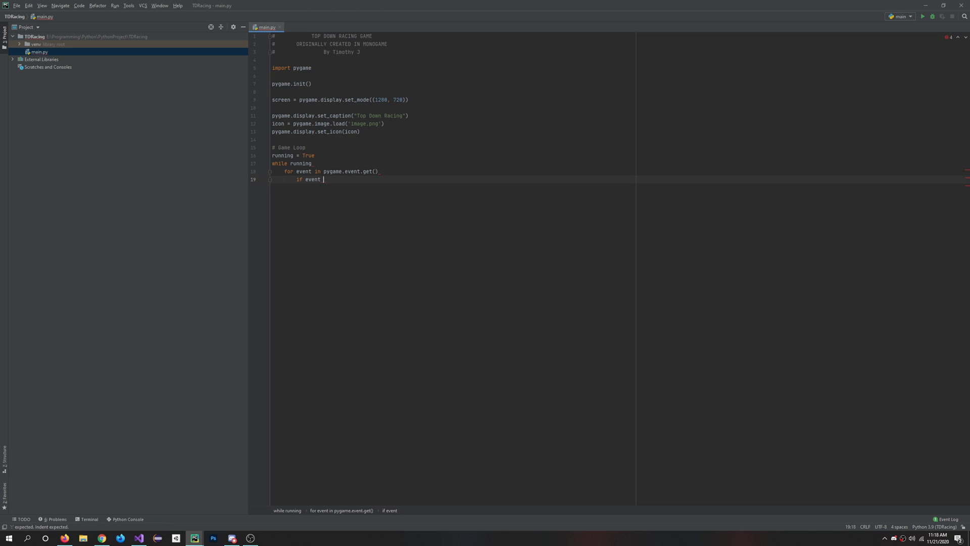
type("type == pygame.QUIT(")
type("running =")
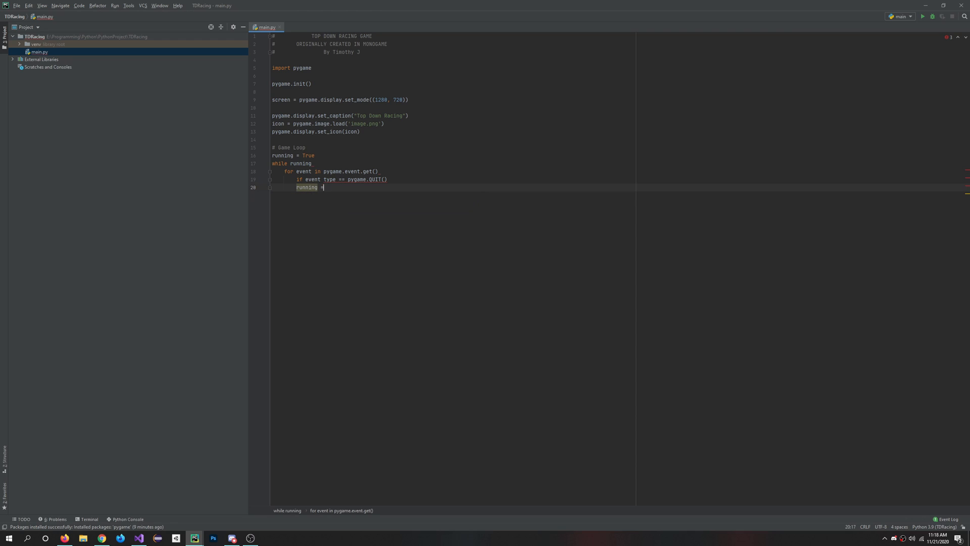
type("False")
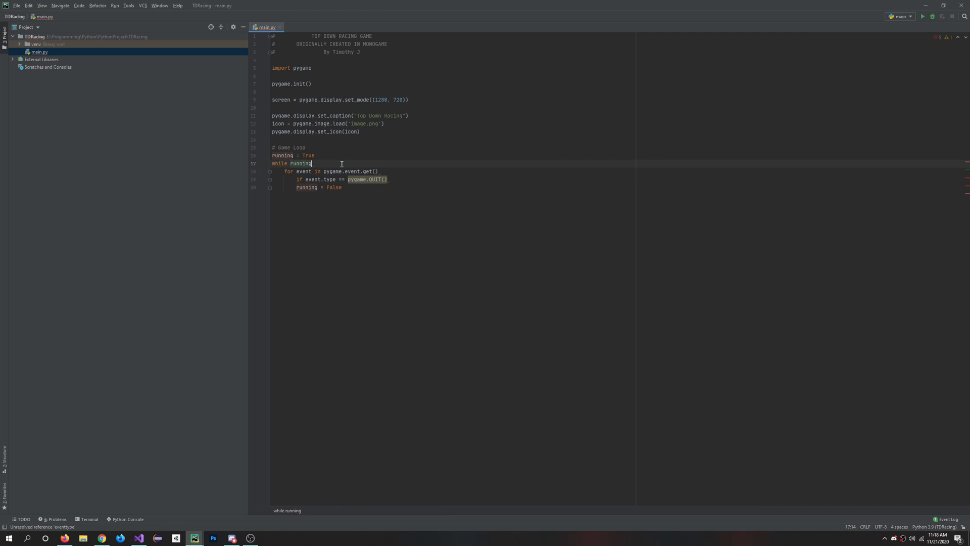
type(":")
left_click(452, 171)
type(":")
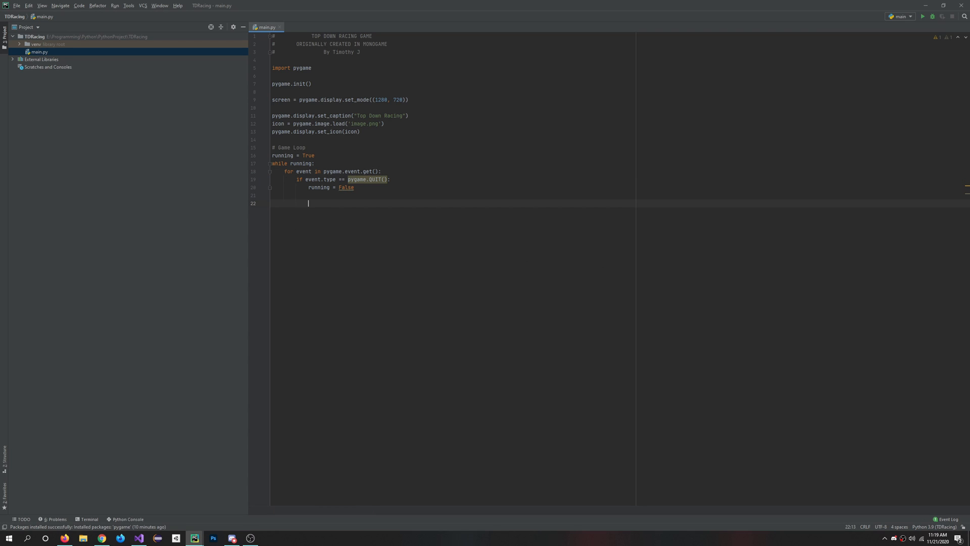
Add screen.fill((0, 50, 205)) to the game loop body after the event handling
key("enter")
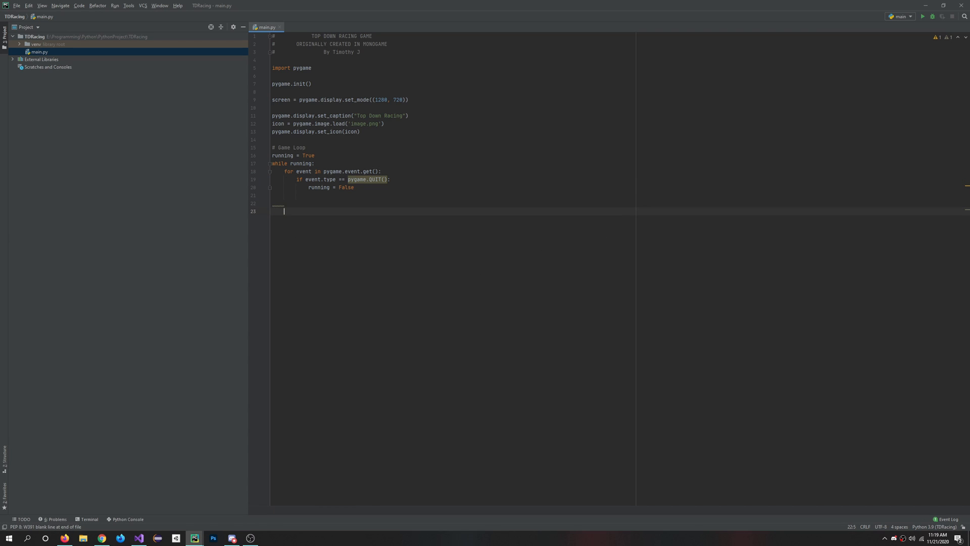
key("enter")
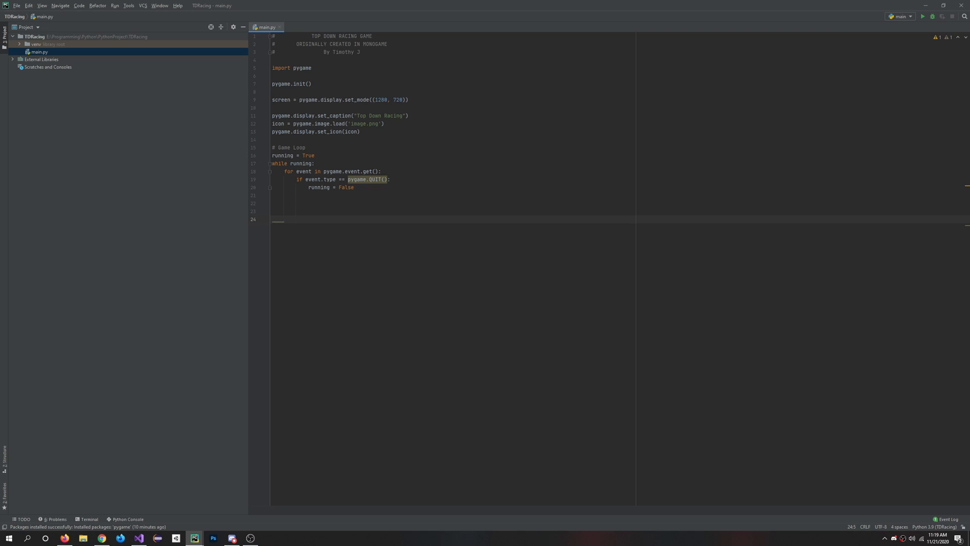
type("screen.fi")
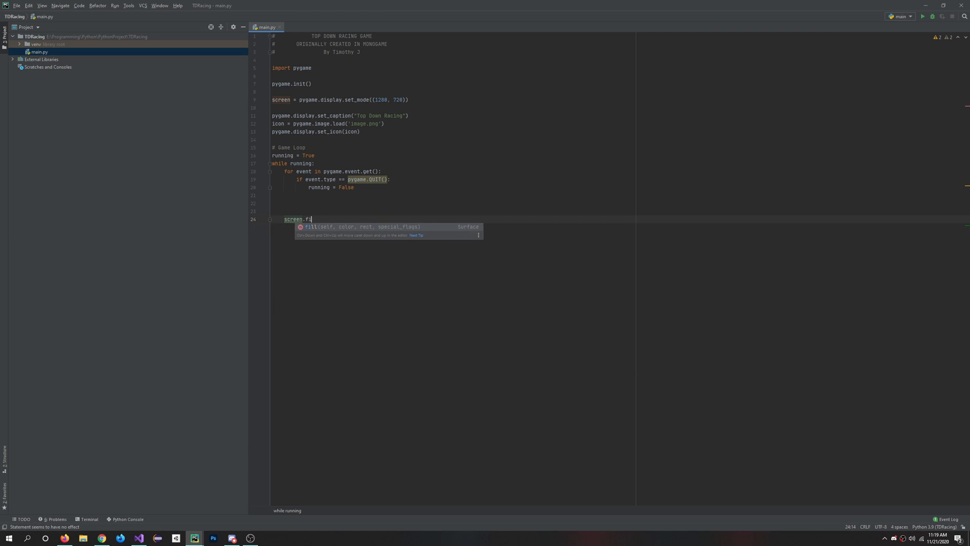
type("ll")
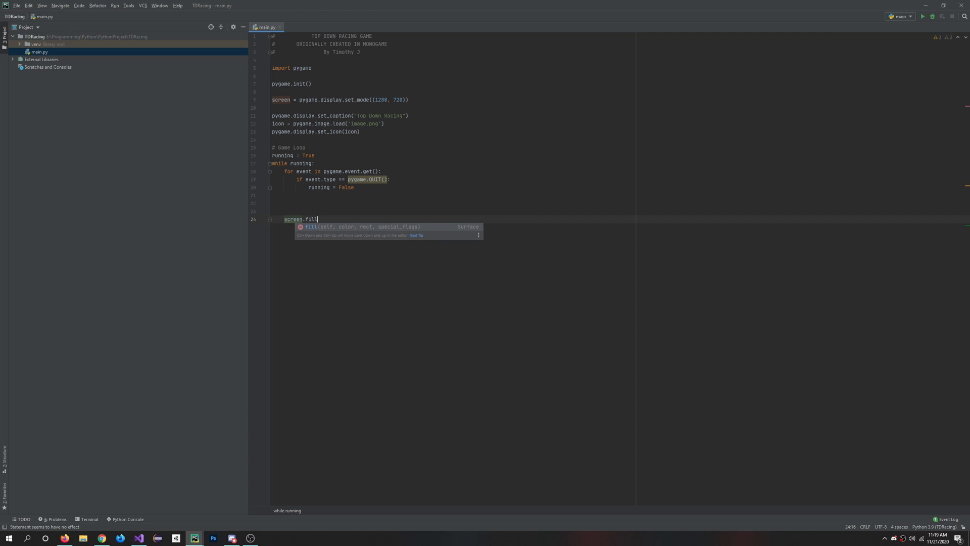
type("((0,")
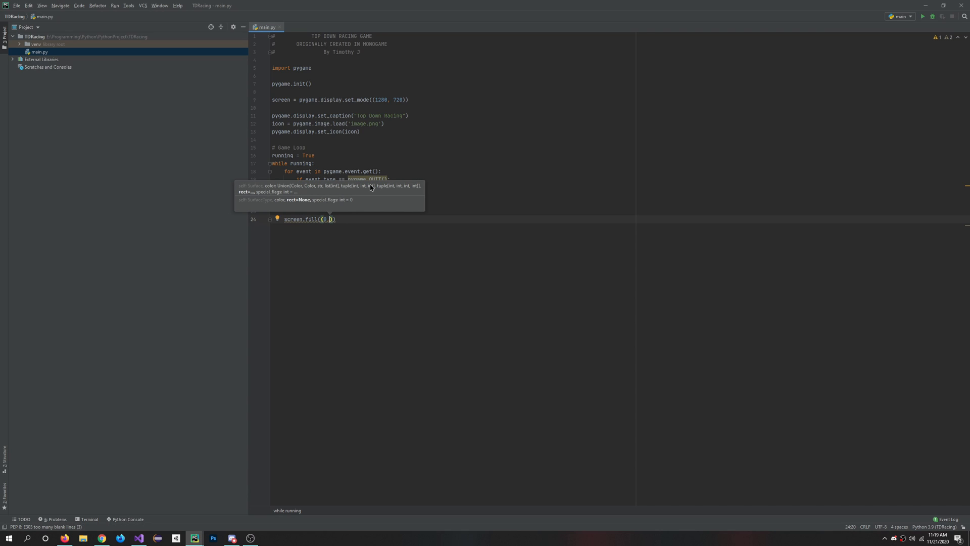
type(", 50")
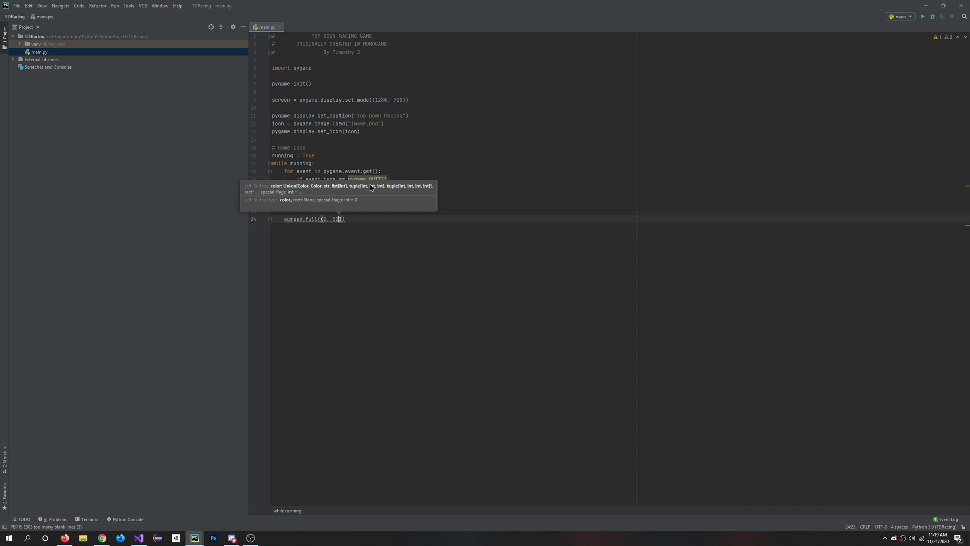
type(", 205")
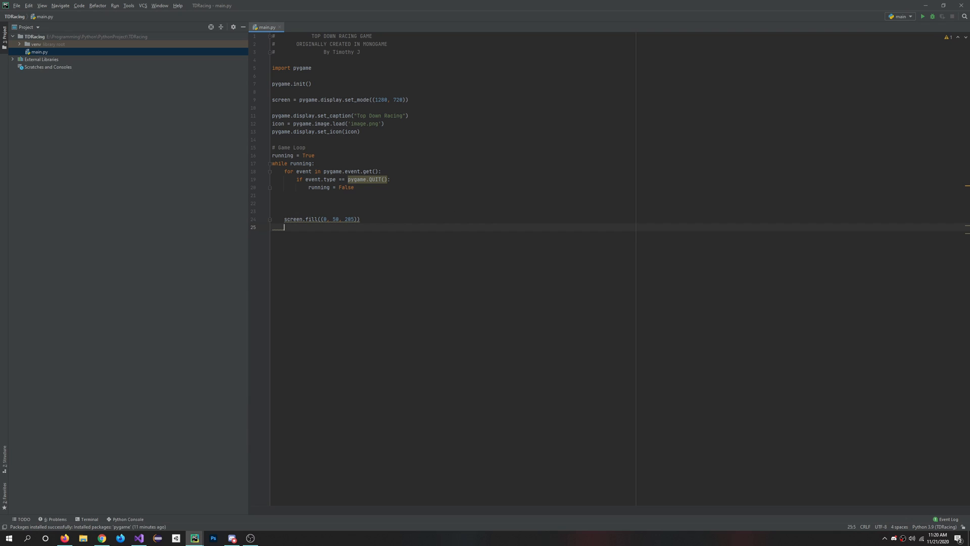
Add pygame.display.update() after the fill, accepting the autocomplete
type("pygame")
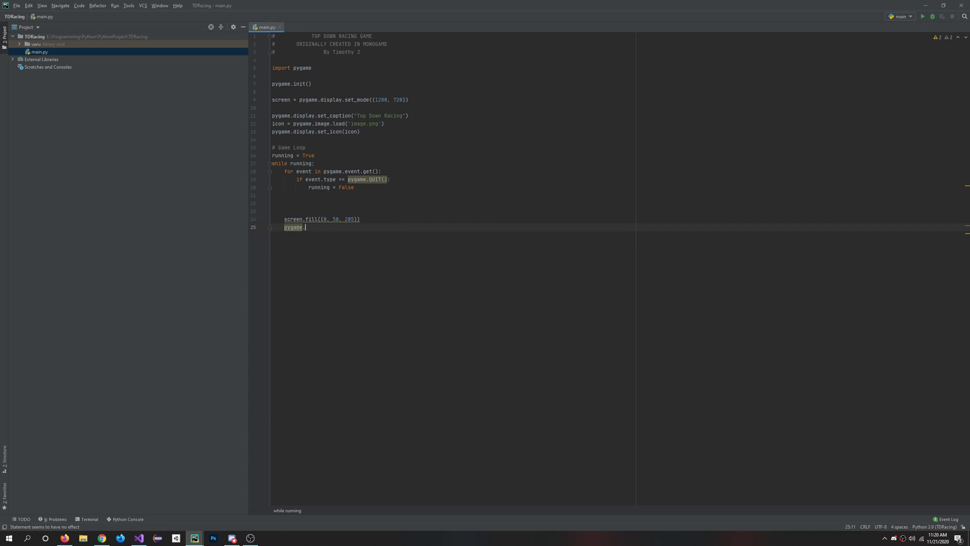
type(".display")
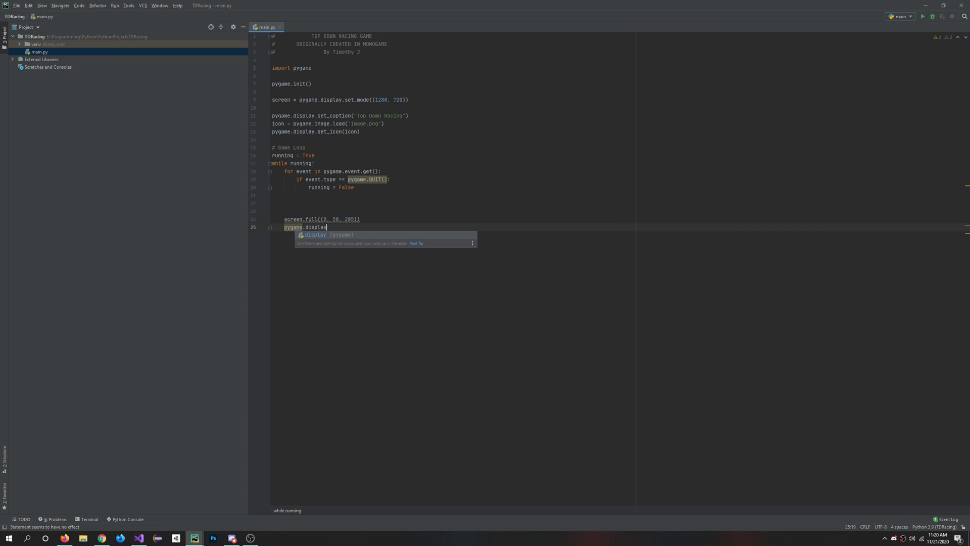
type(".update")
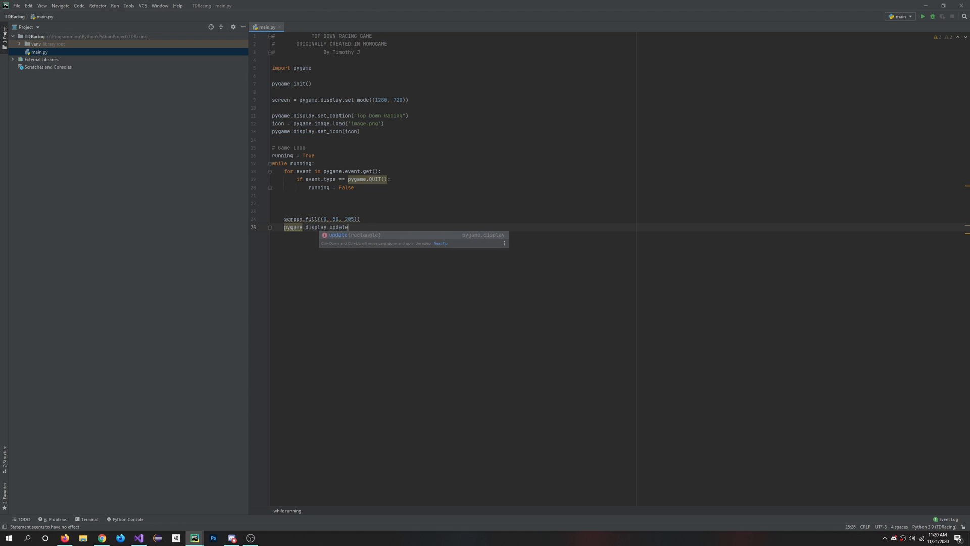
key("Tab")
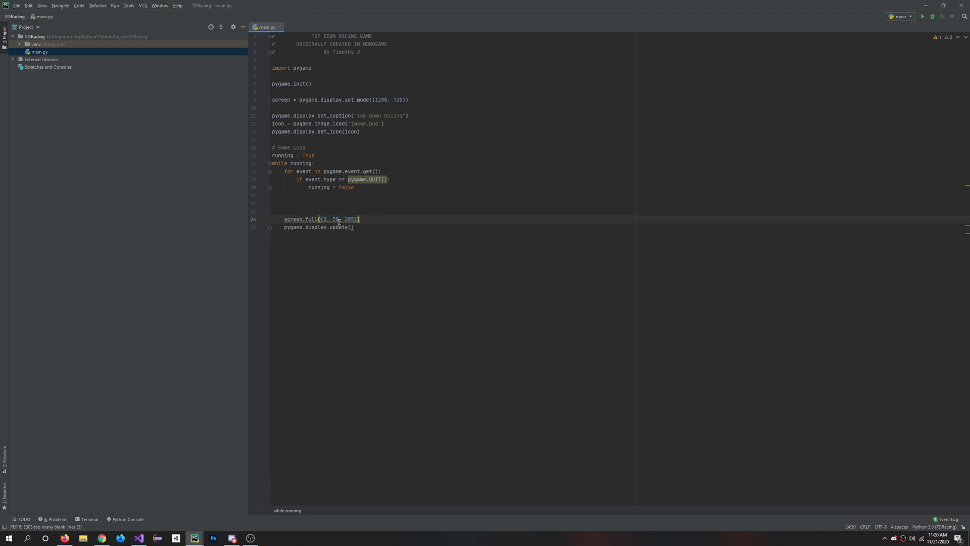
Run main.py, fix the errors, rerun and reposition the blue 'Top Down Racing' window
right_click(266, 27)
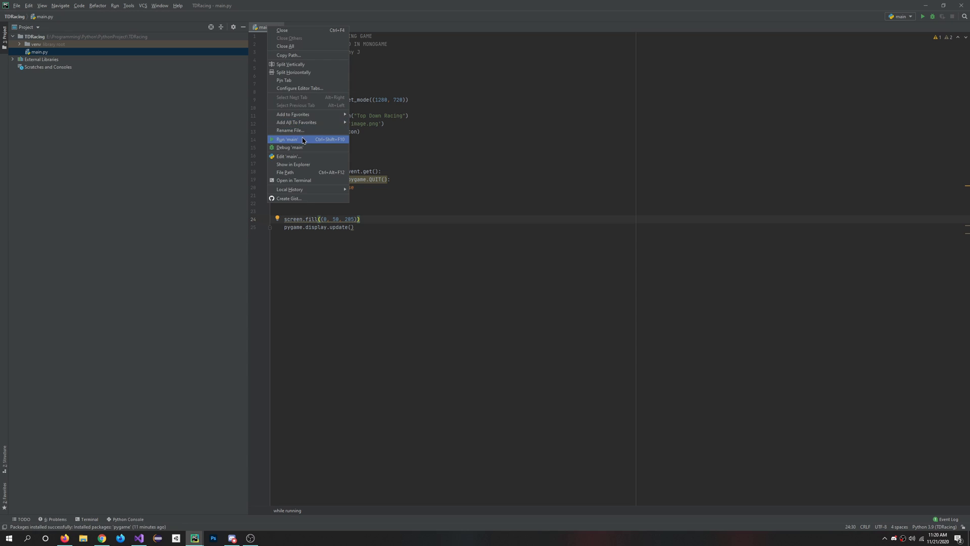
left_click(286, 139)
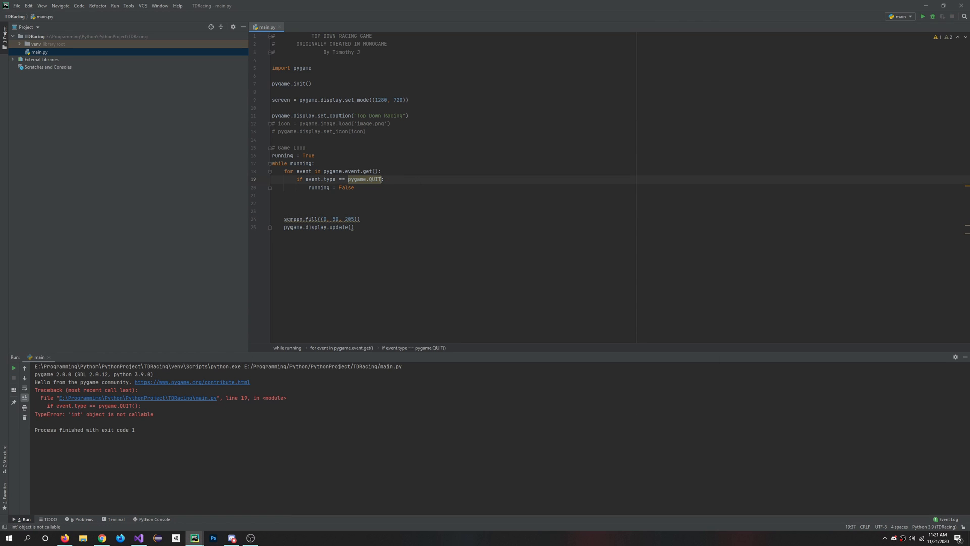
right_click(265, 26)
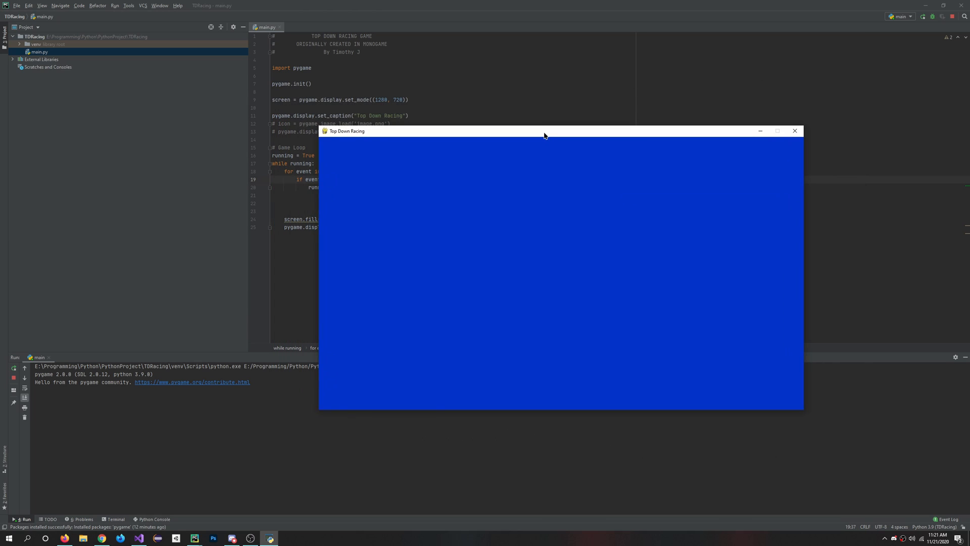
left_click_drag(544, 130, 623, 158)
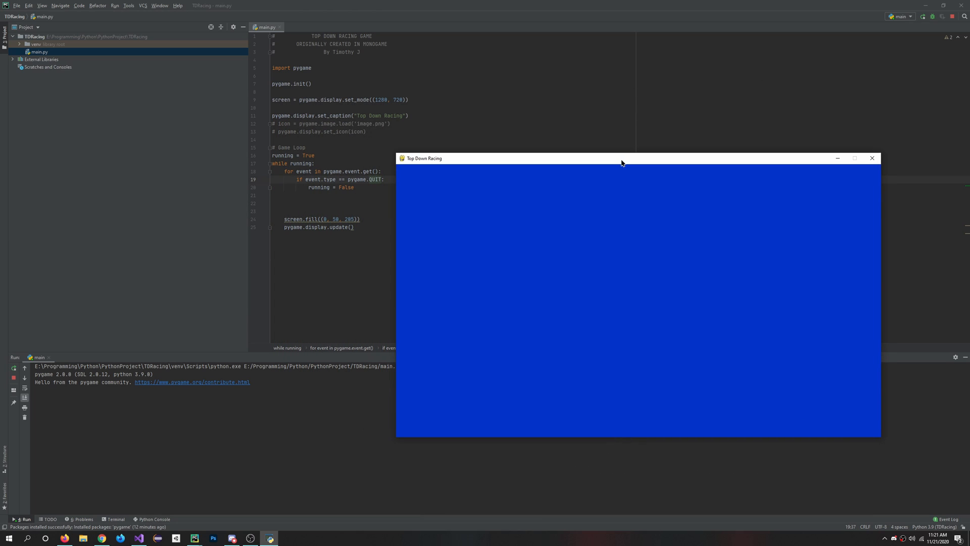